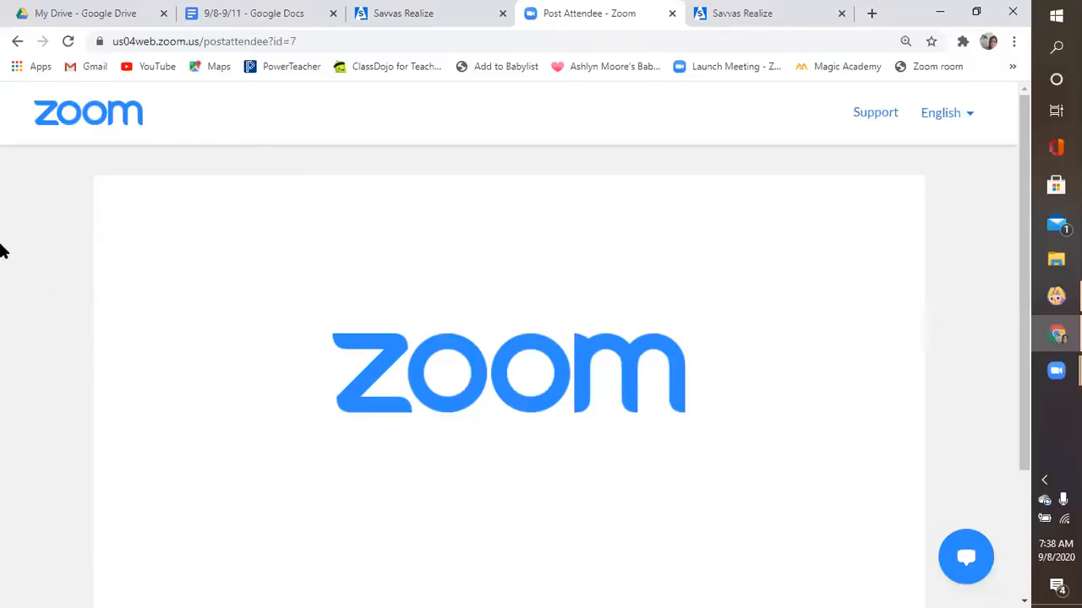
pyautogui.moveTo(91, 226)
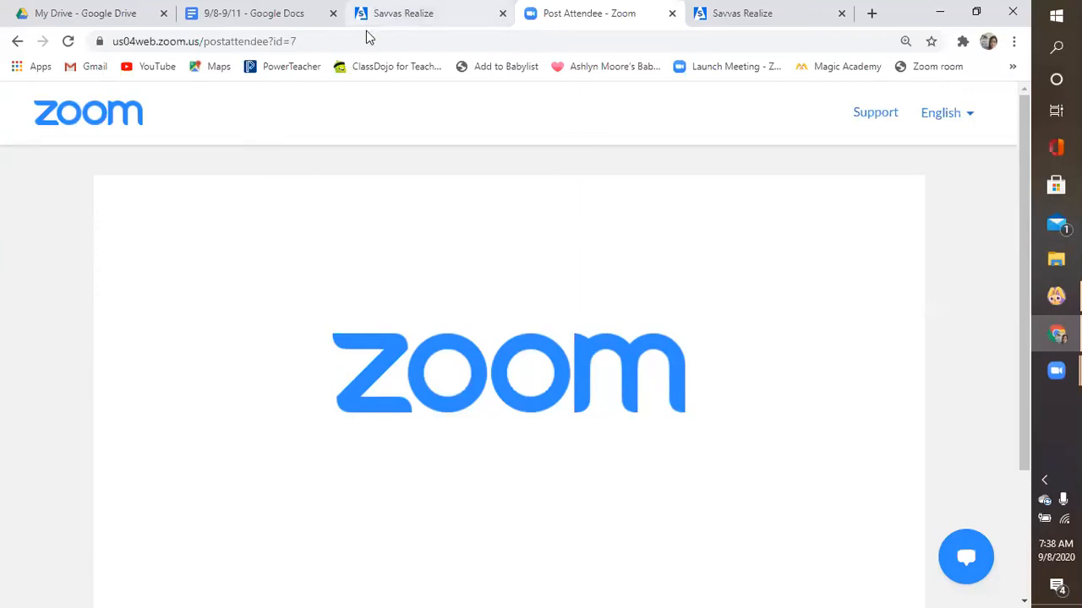
# Step: Switch from the Zoom post-meeting page to the Savvas Realize Unit 1 Introduction lesson
pyautogui.click(403, 13)
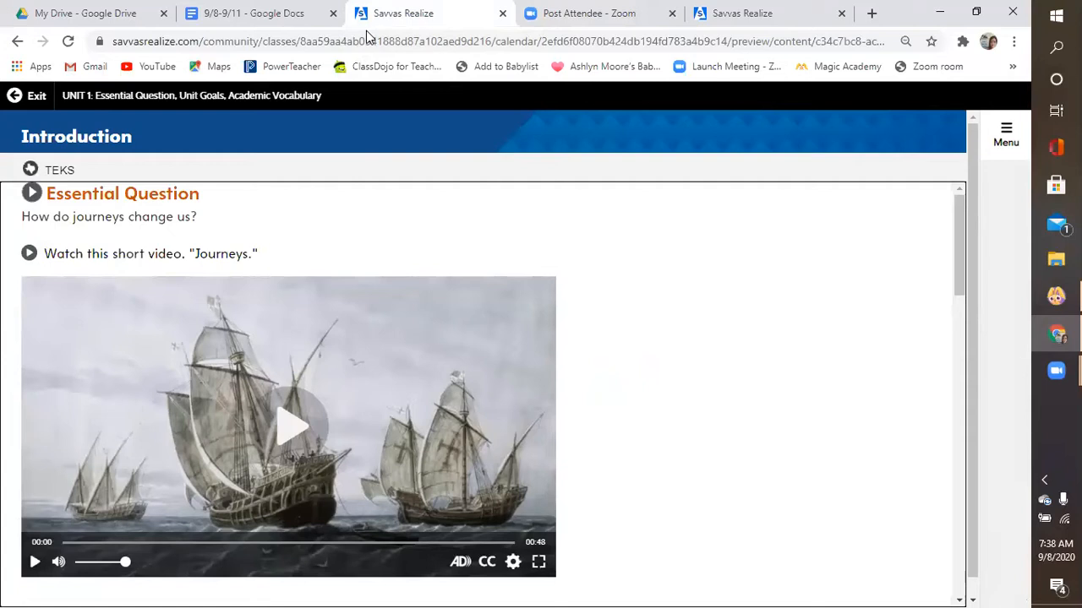
pyautogui.moveTo(305, 78)
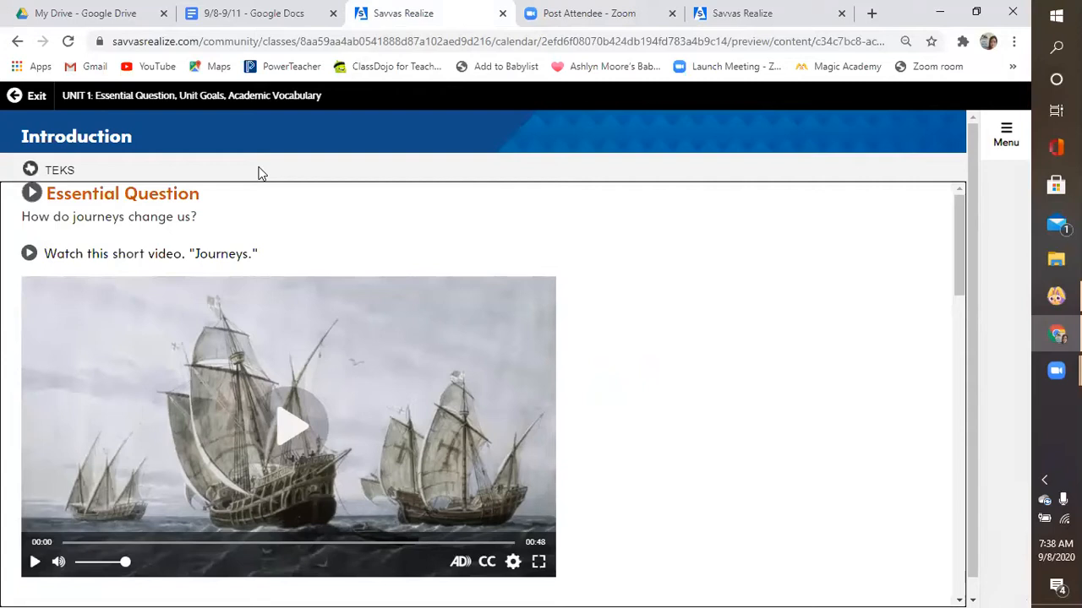
pyautogui.moveTo(414, 250)
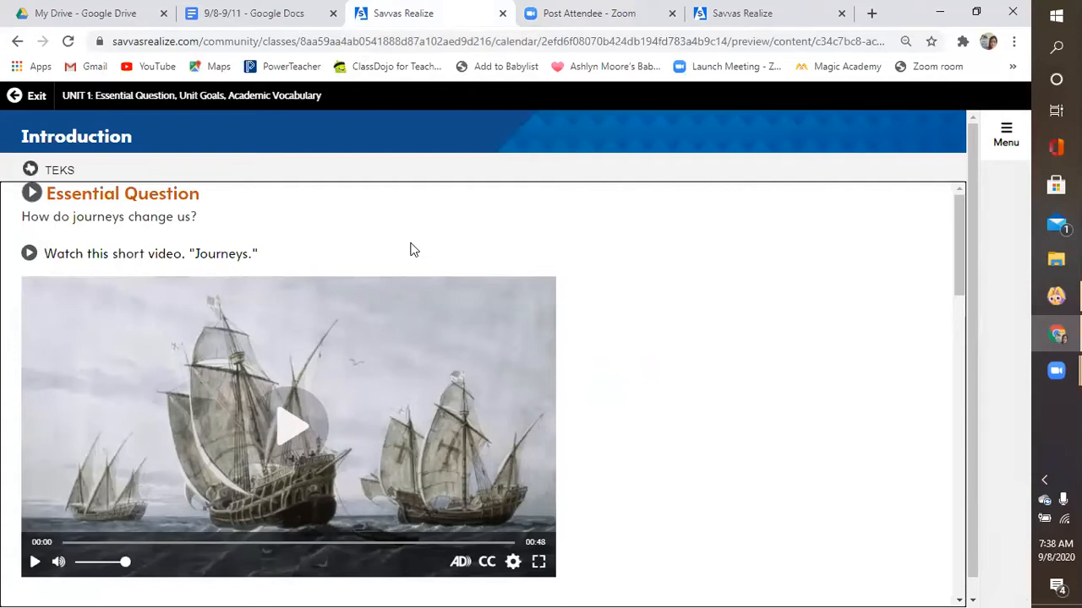
pyautogui.moveTo(470, 201)
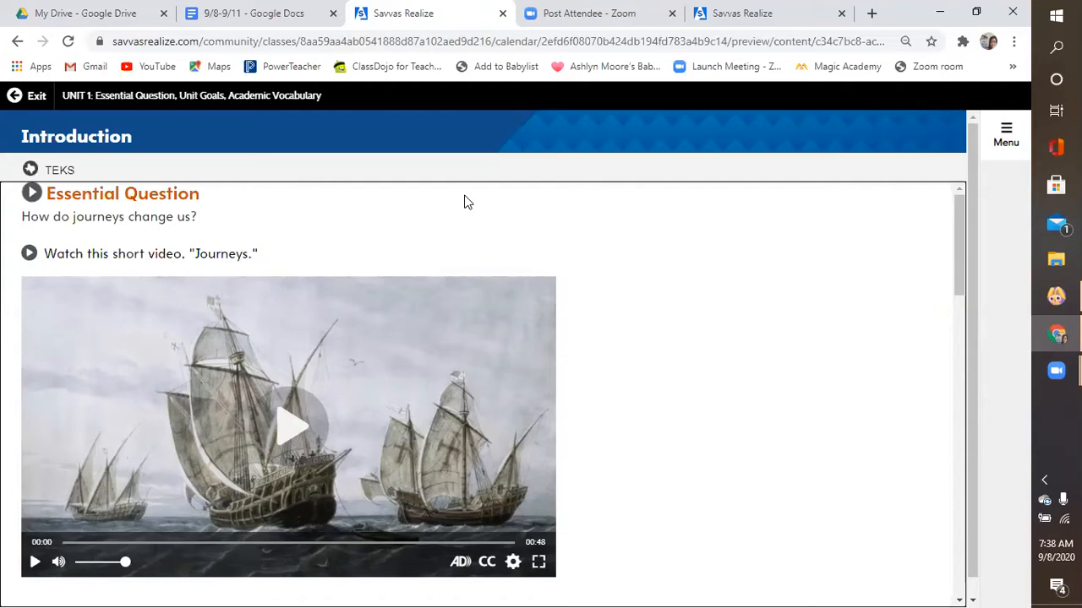
pyautogui.moveTo(377, 224)
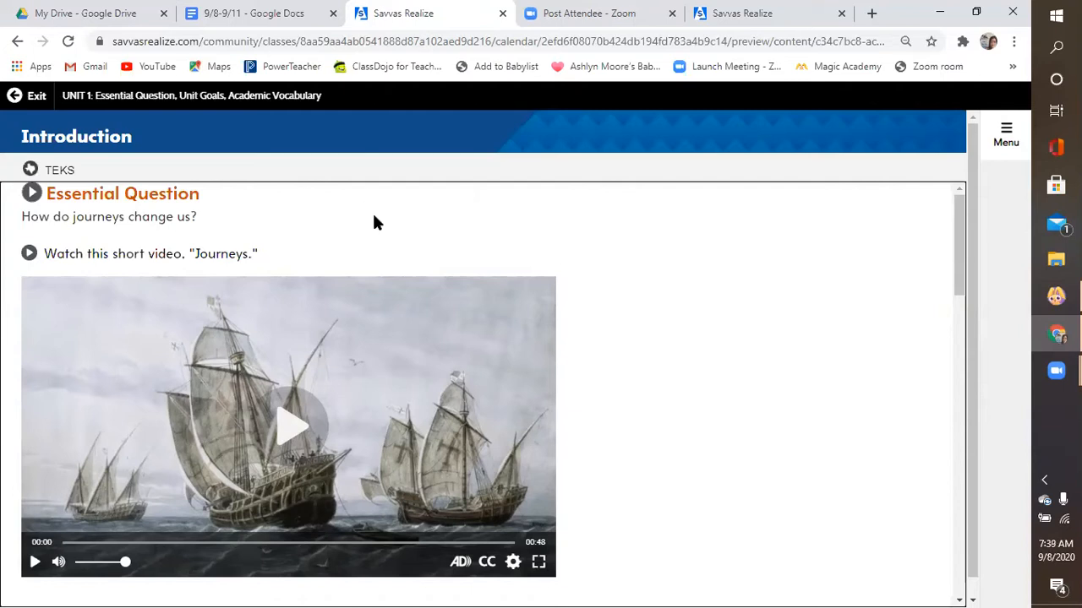
pyautogui.moveTo(223, 209)
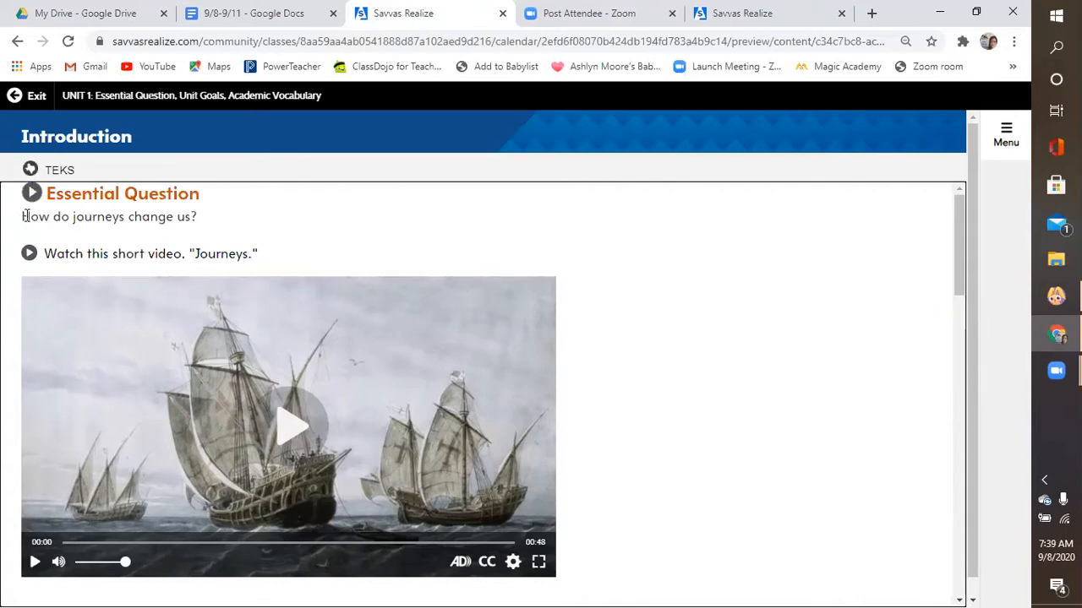
pyautogui.moveTo(226, 223)
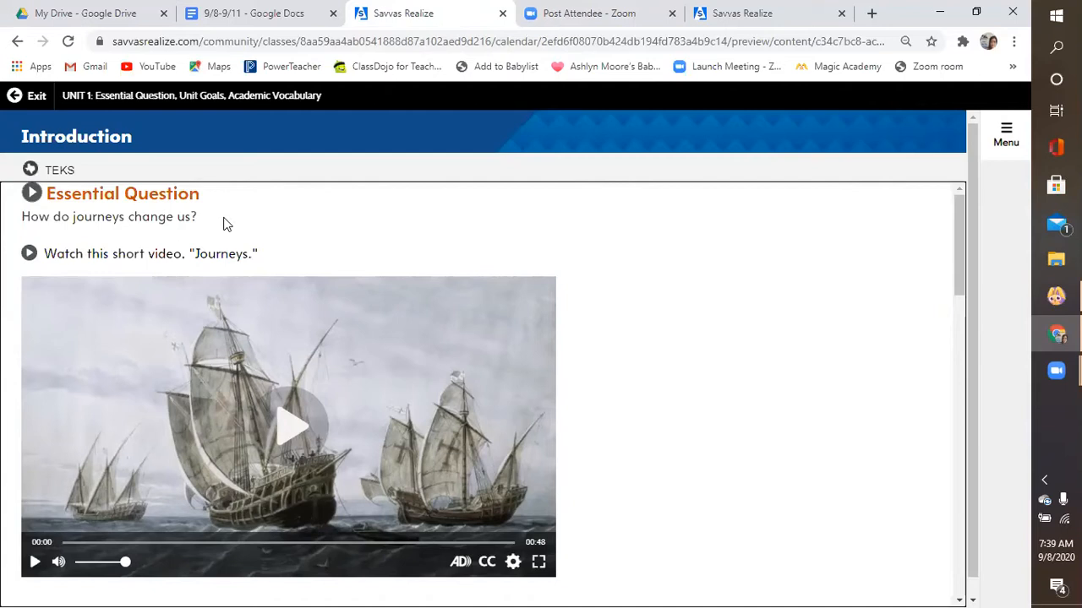
pyautogui.moveTo(945, 247)
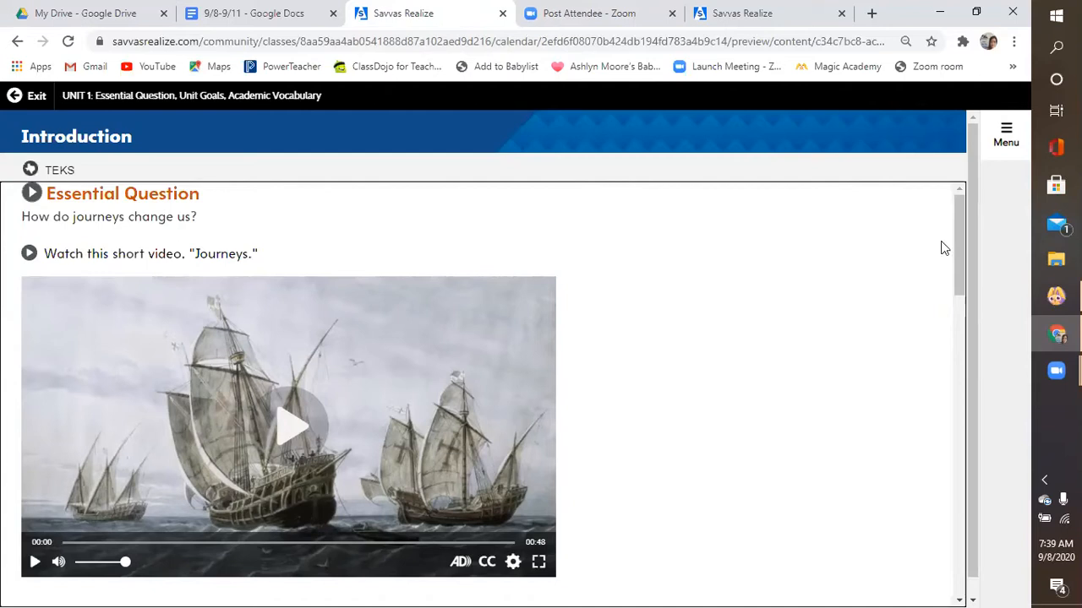
pyautogui.moveTo(962, 277)
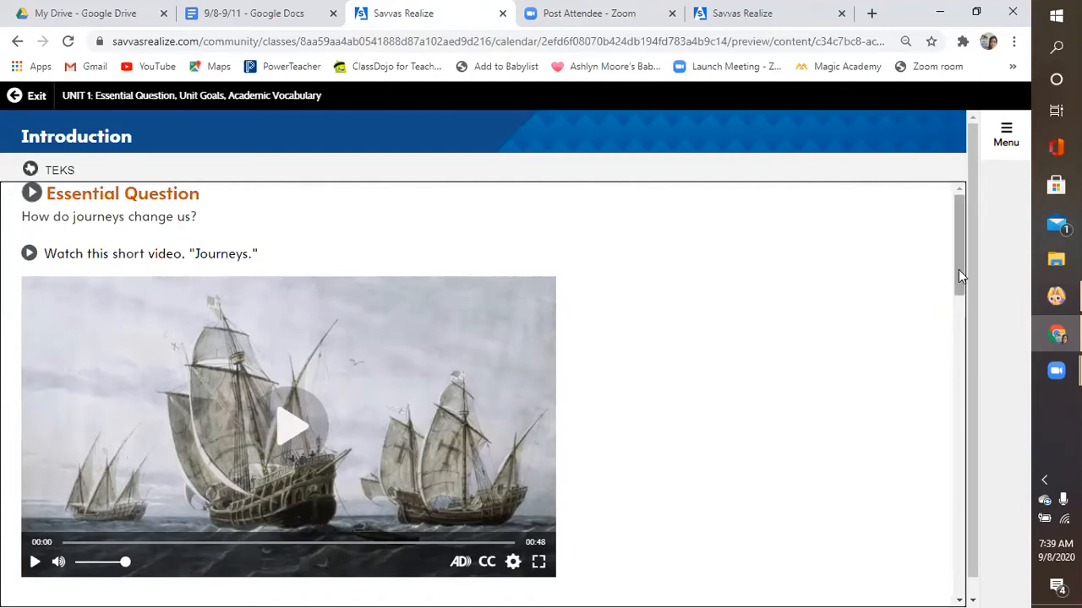
# Step: Highlight the Turn and Talk question about journeys and open its Notebook response box
pyautogui.scroll(-3)
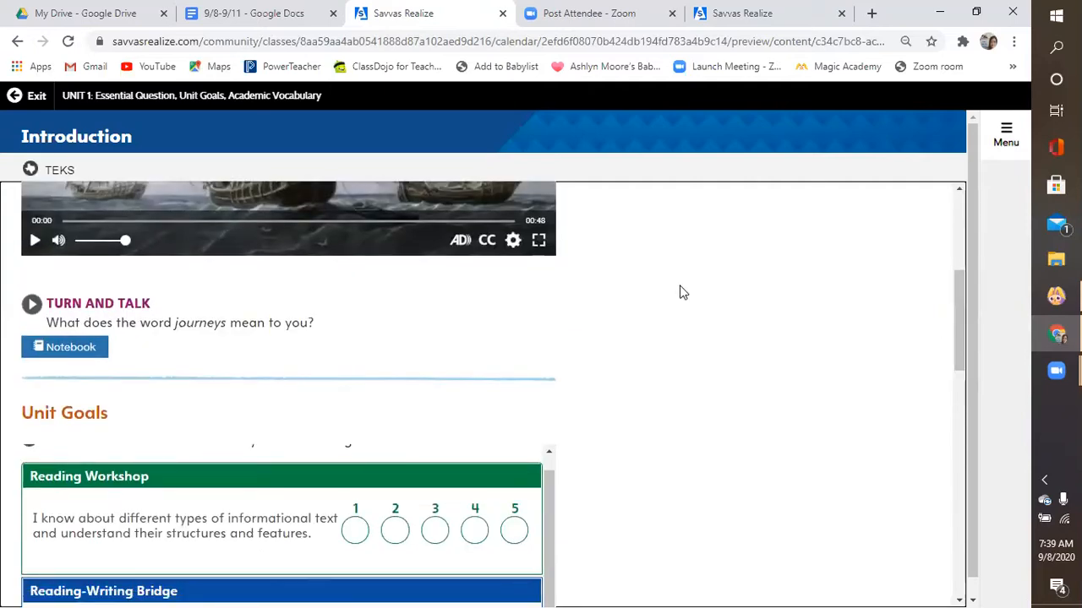
pyautogui.moveTo(143, 284)
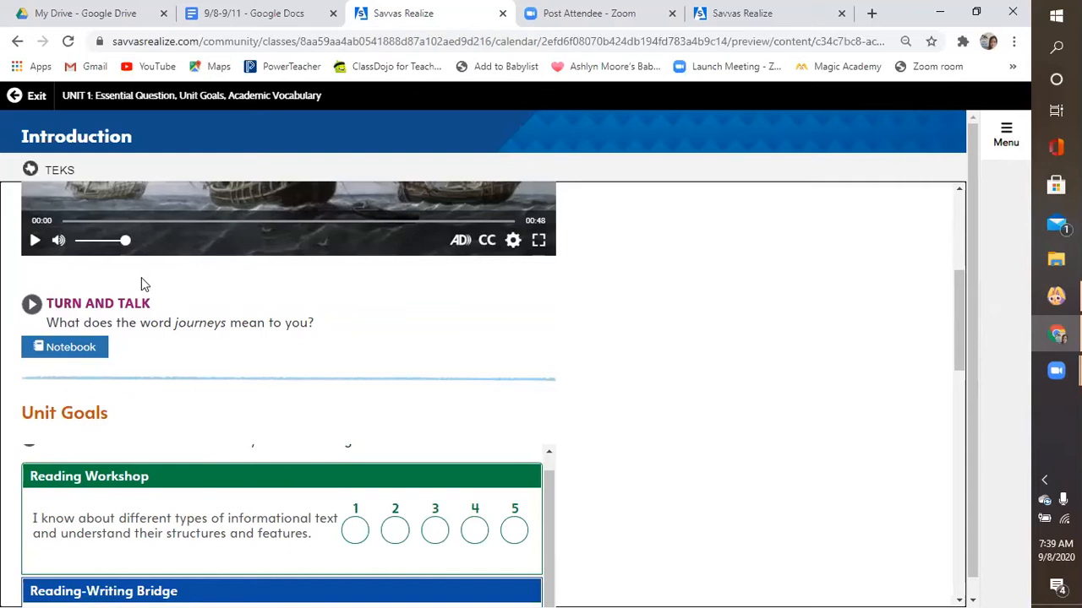
pyautogui.moveTo(338, 295)
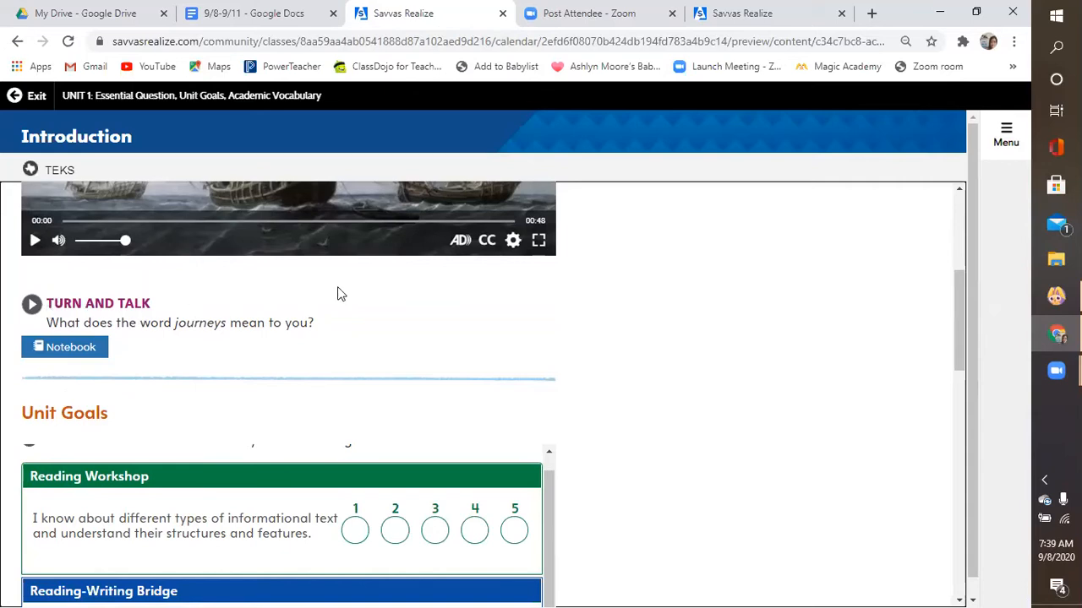
pyautogui.moveTo(591, 304)
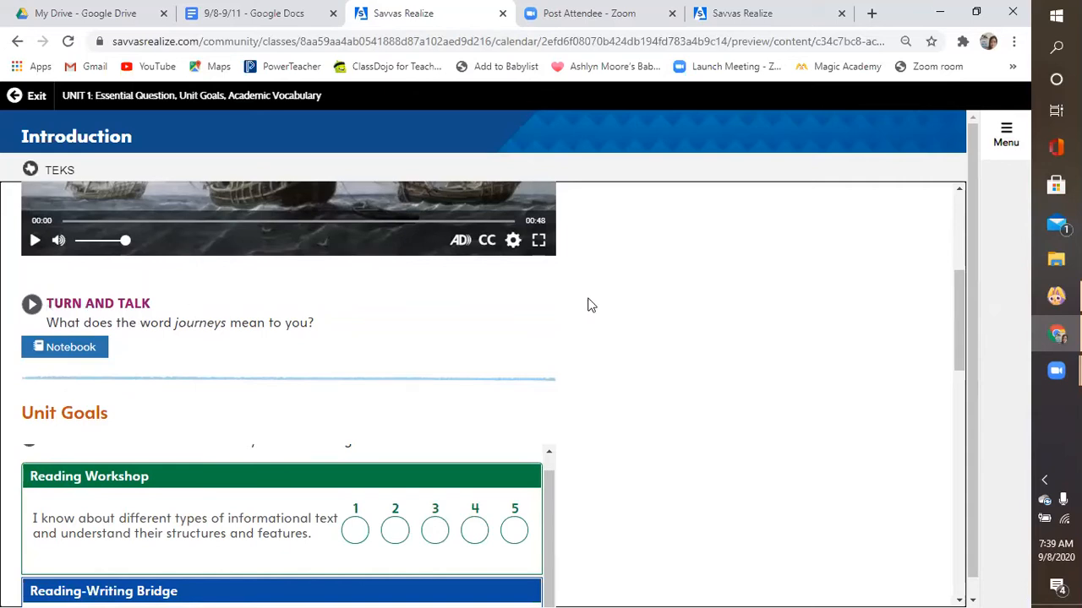
pyautogui.moveTo(781, 325)
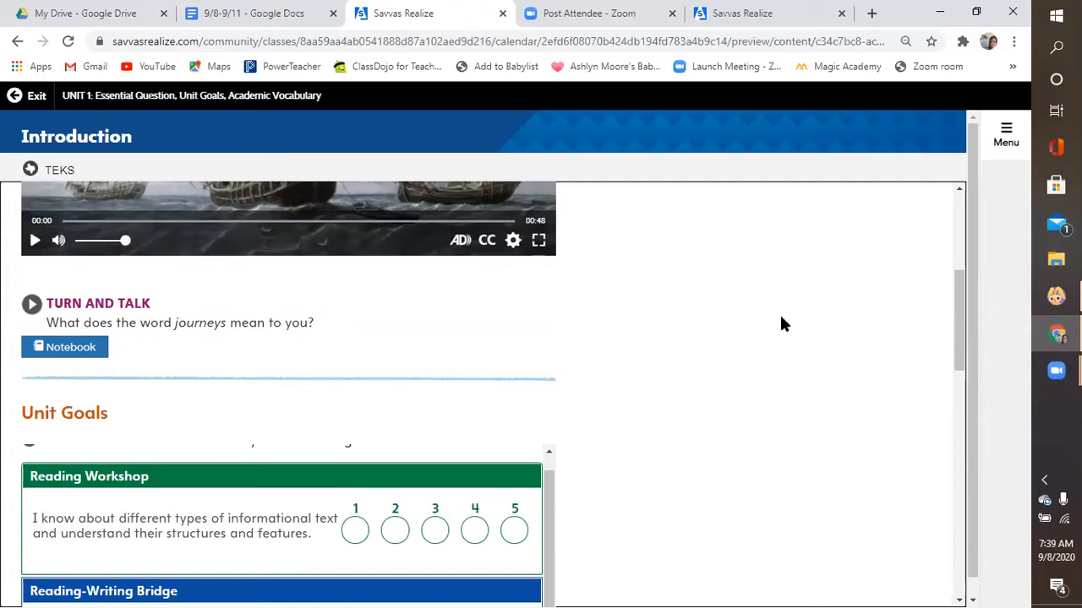
pyautogui.moveTo(558, 334)
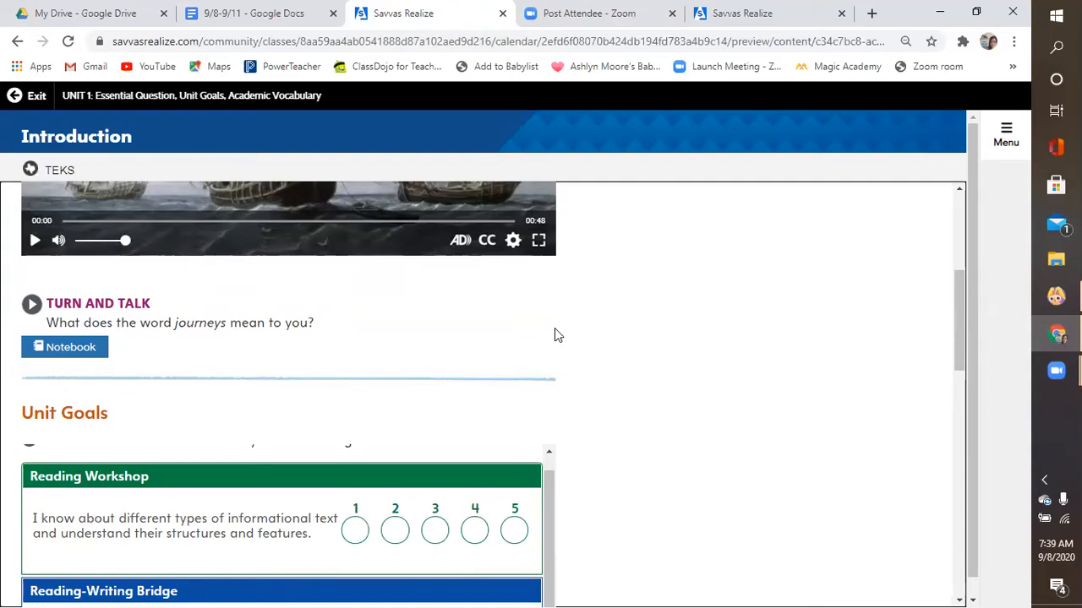
pyautogui.moveTo(122, 330)
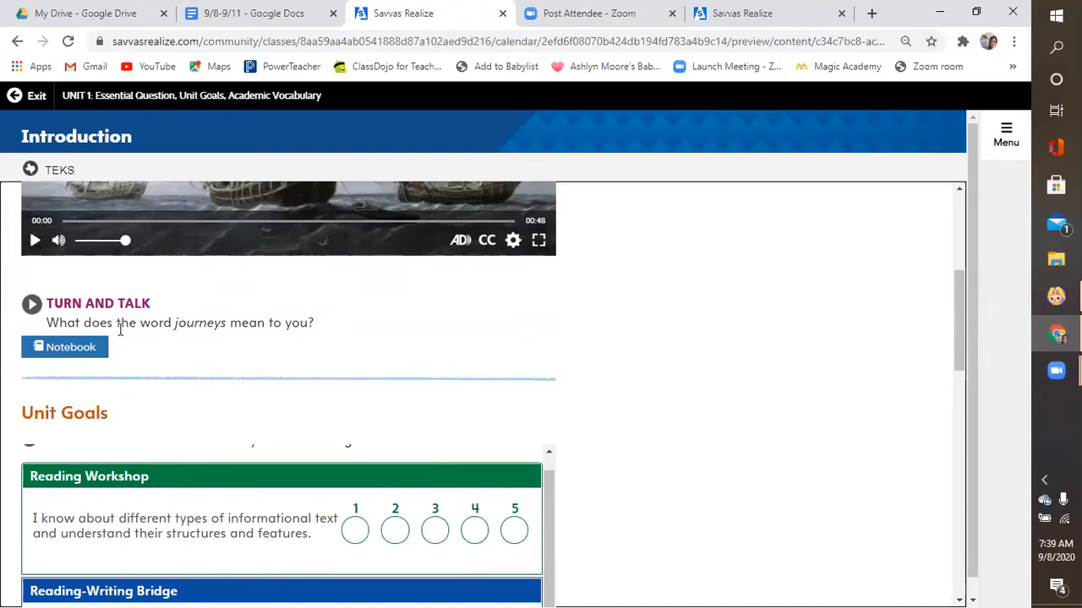
pyautogui.moveTo(129, 323); pyautogui.dragTo(315, 323)
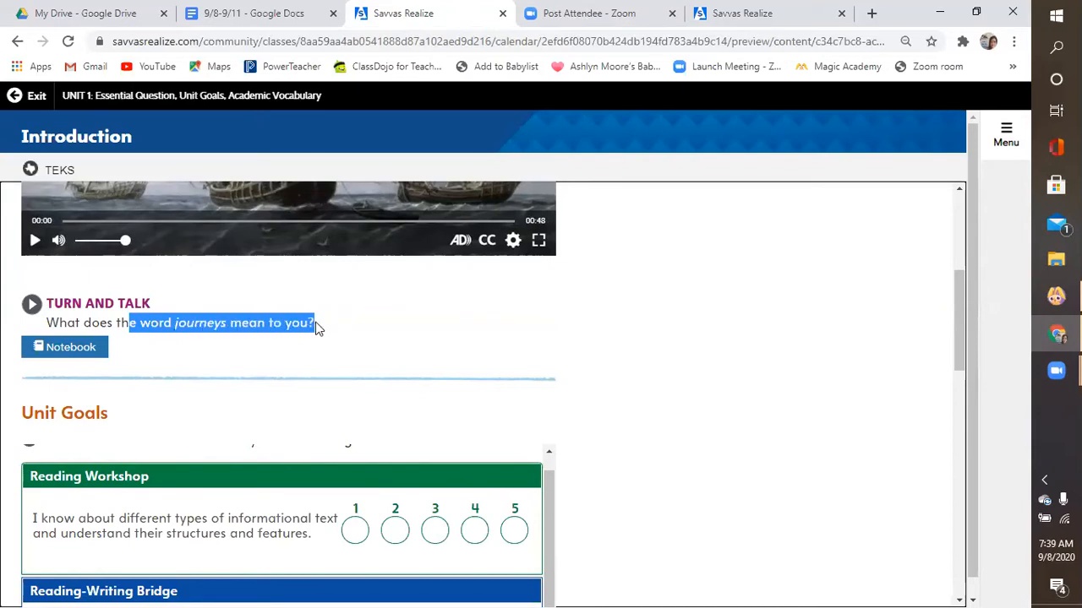
pyautogui.moveTo(132, 323); pyautogui.dragTo(313, 323)
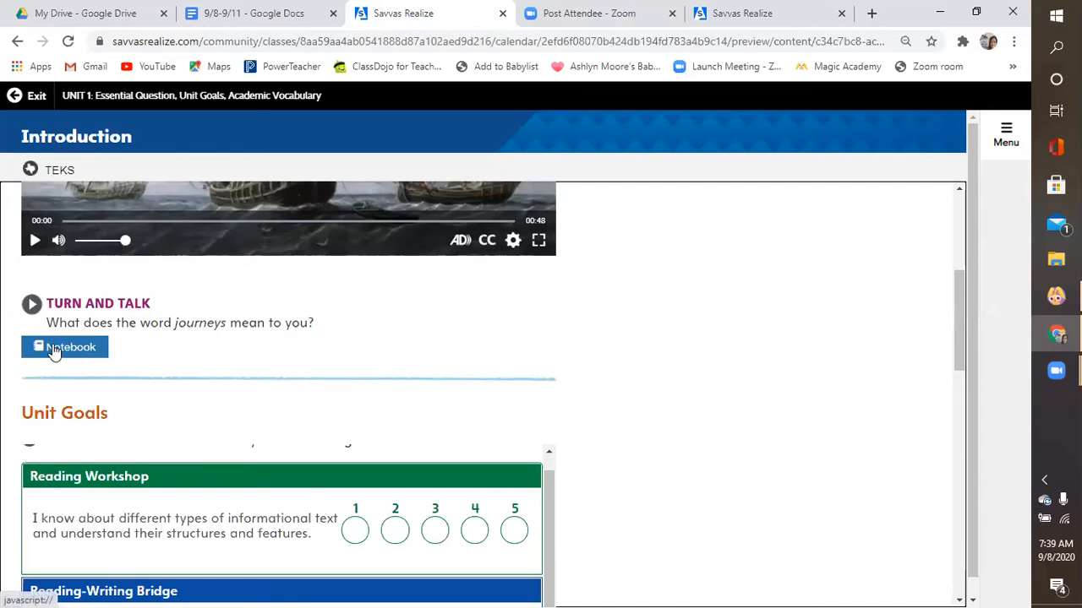
pyautogui.moveTo(185, 375)
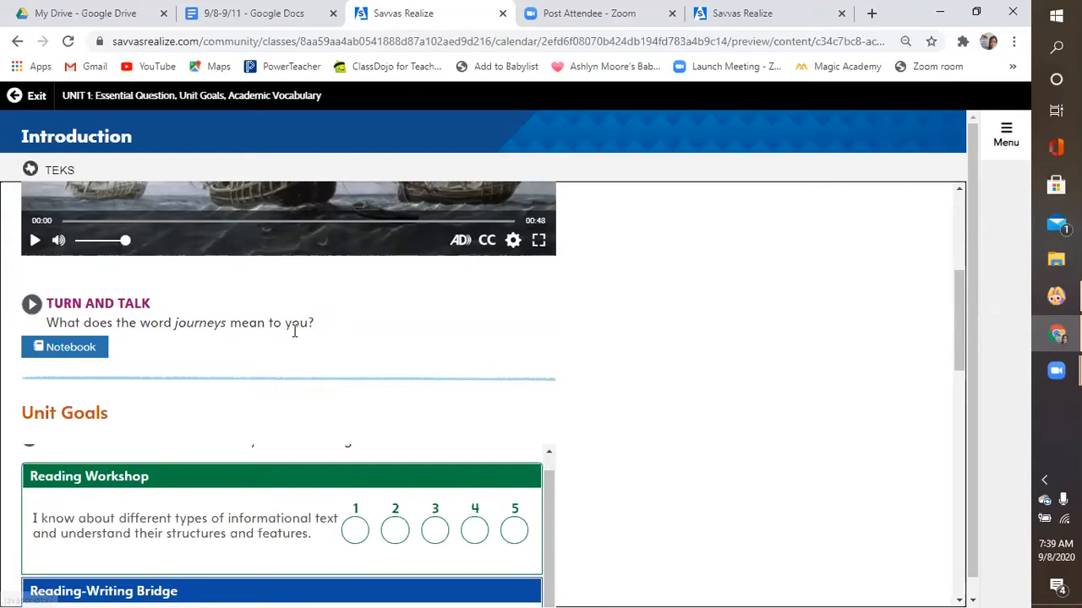
pyautogui.click(65, 347)
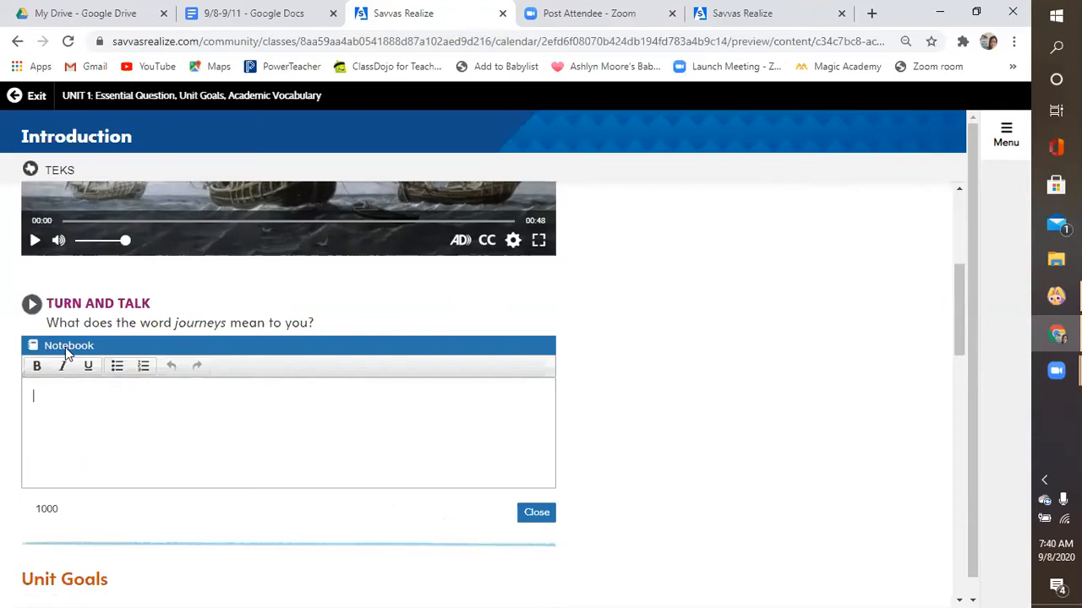
pyautogui.moveTo(564, 531)
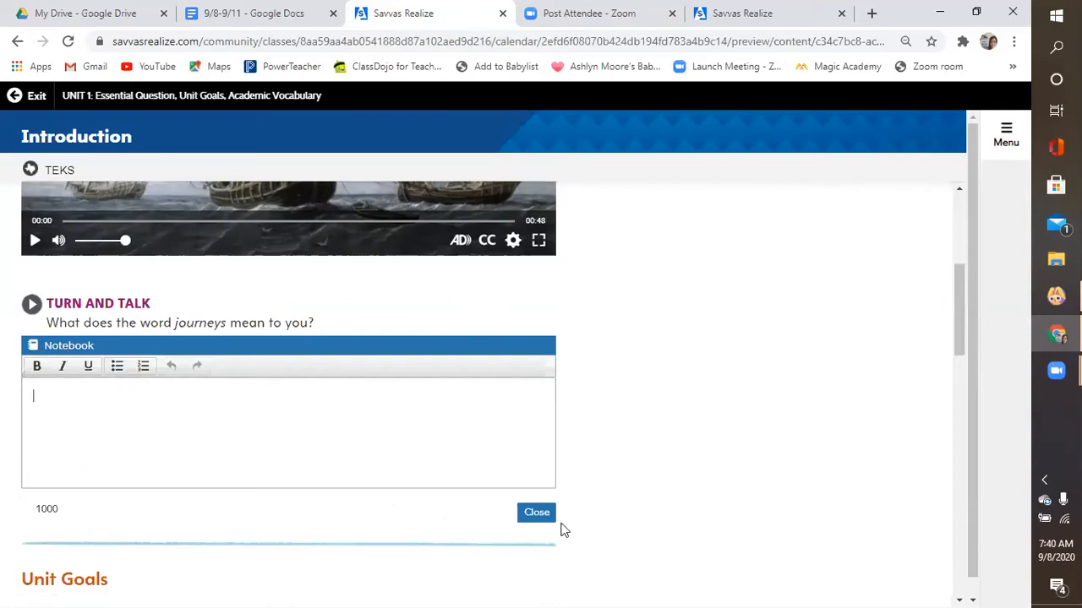
pyautogui.moveTo(697, 503)
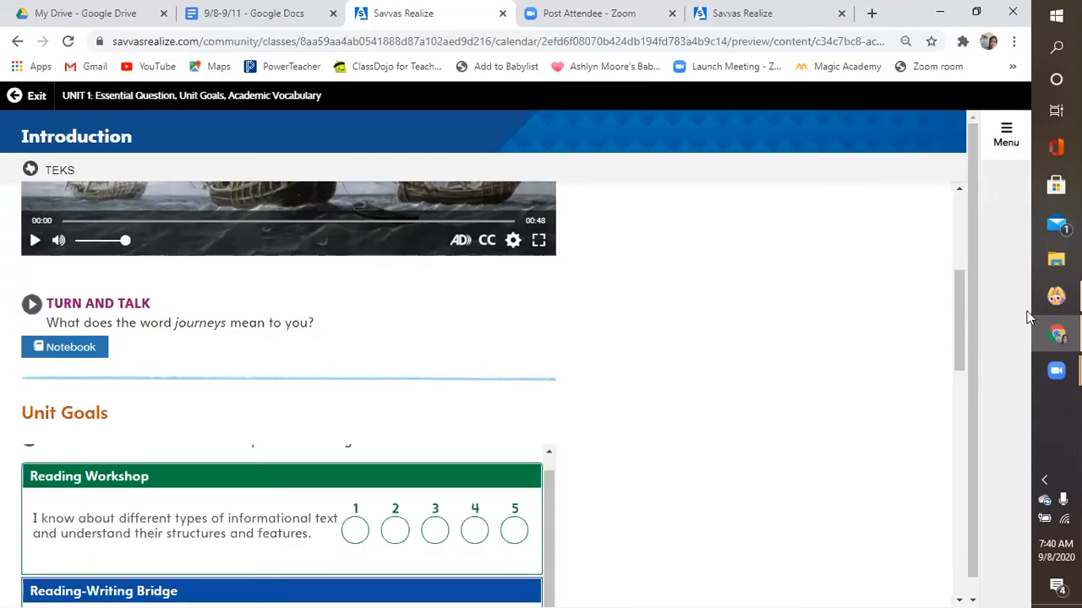
# Step: Scroll past the closed notebook to reveal the Unit Goals self-rating rows
pyautogui.scroll(-3)
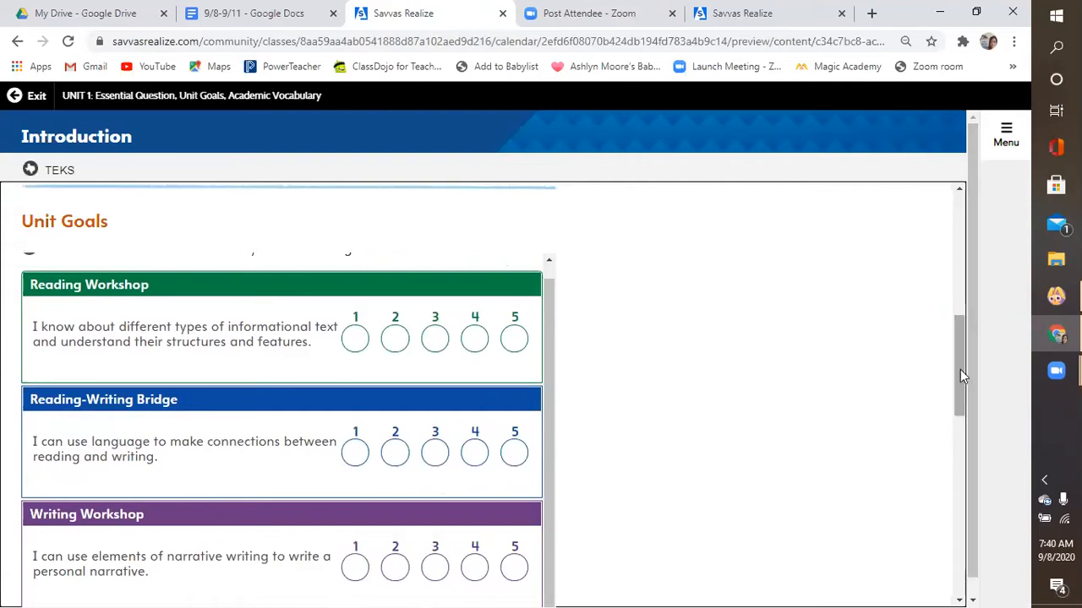
pyautogui.scroll(-3)
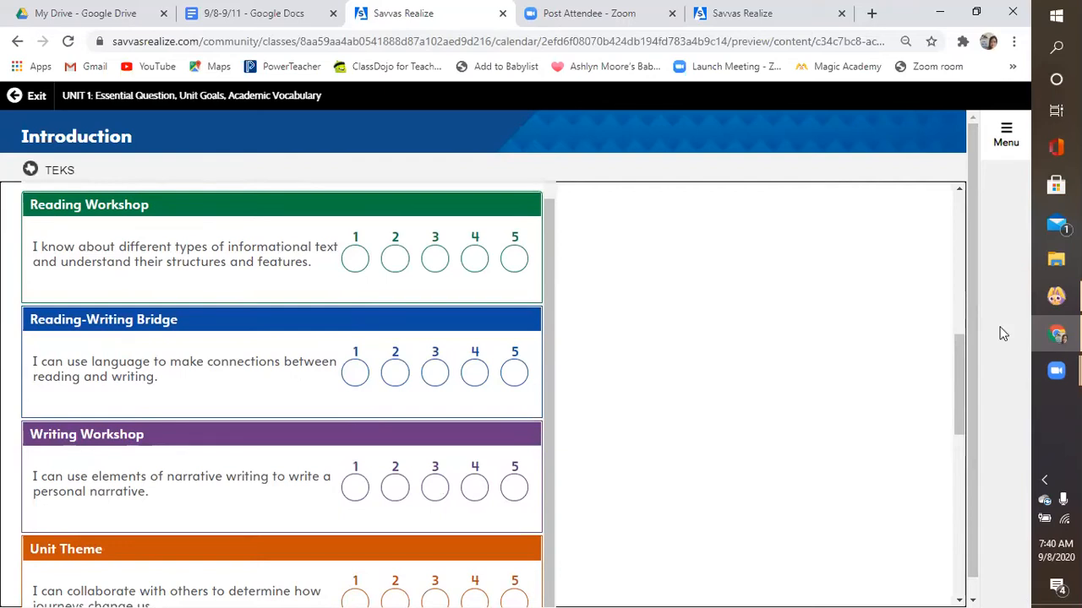
pyautogui.moveTo(674, 181)
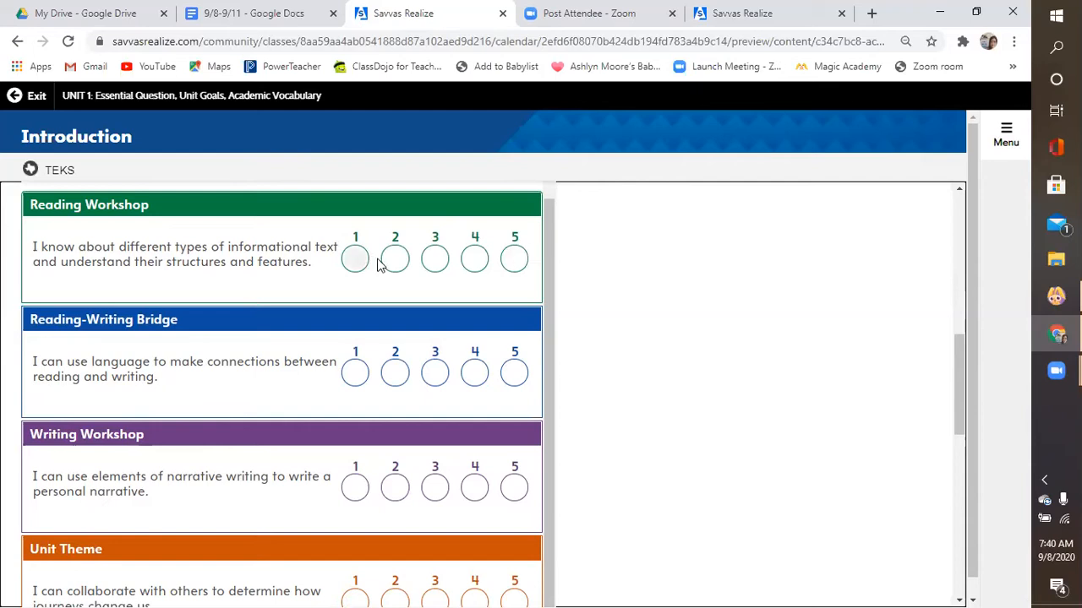
pyautogui.click(355, 257)
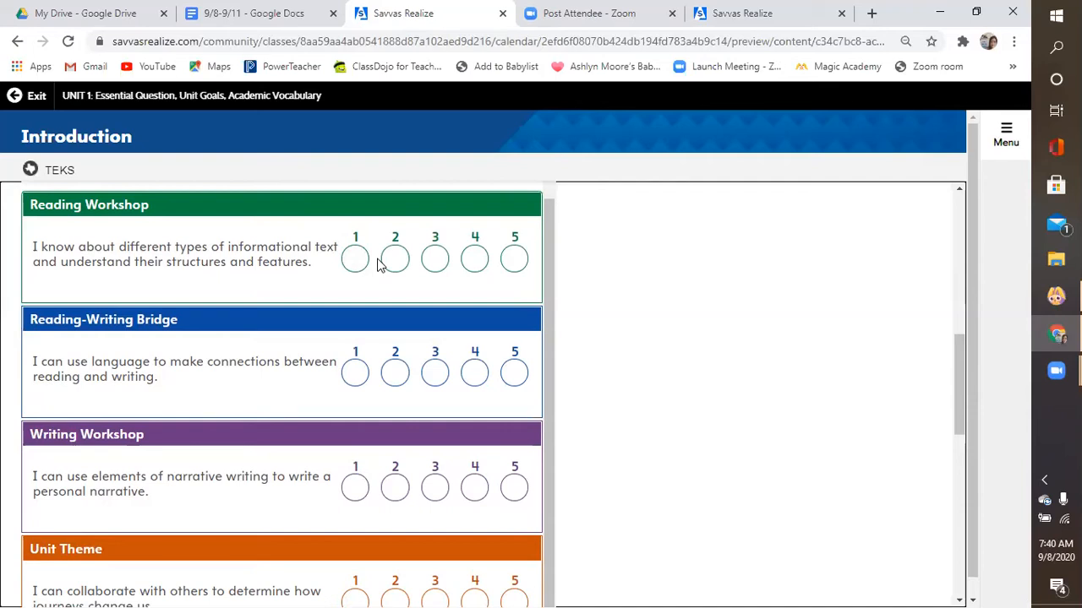
pyautogui.moveTo(575, 385)
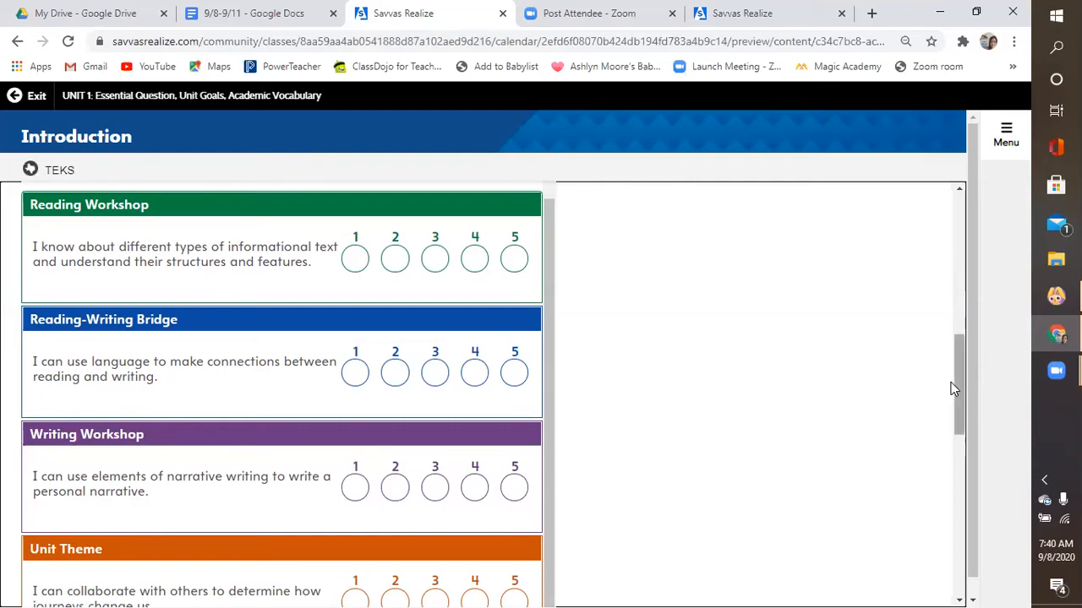
pyautogui.scroll(-3)
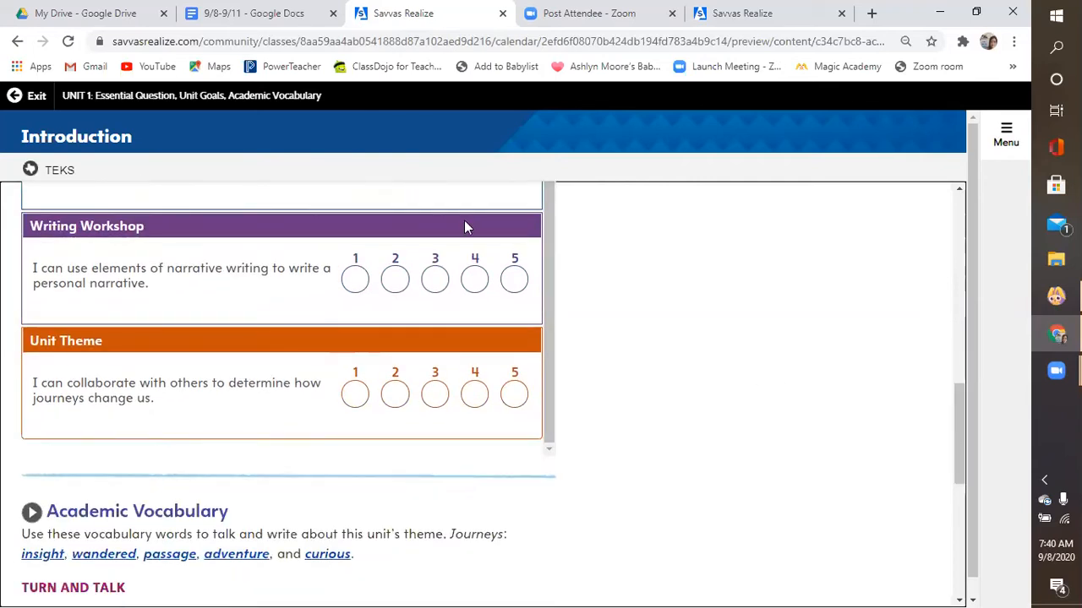
pyautogui.moveTo(544, 336)
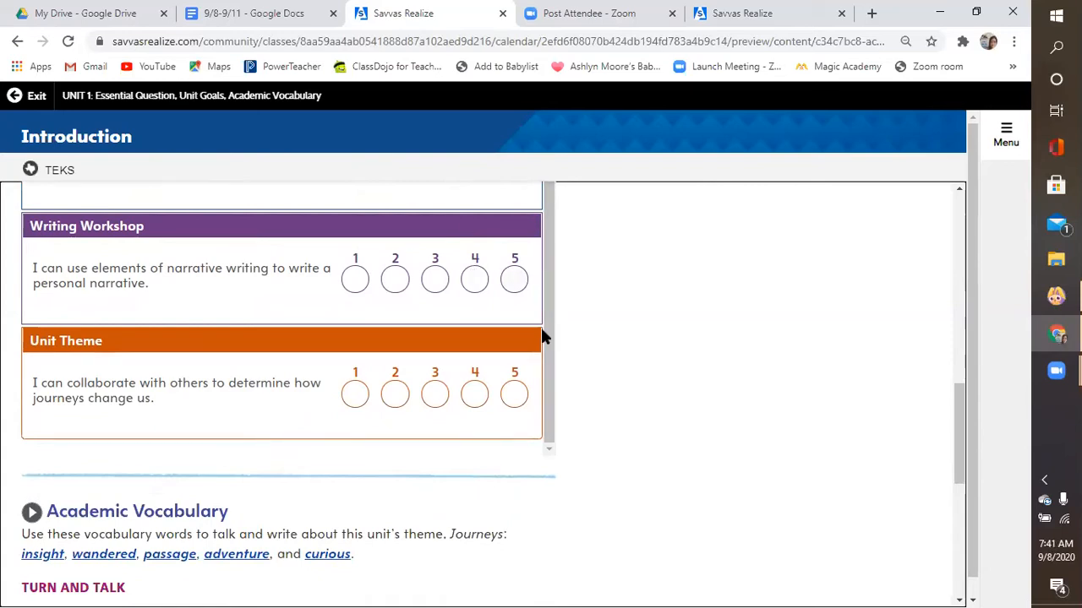
pyautogui.moveTo(926, 504)
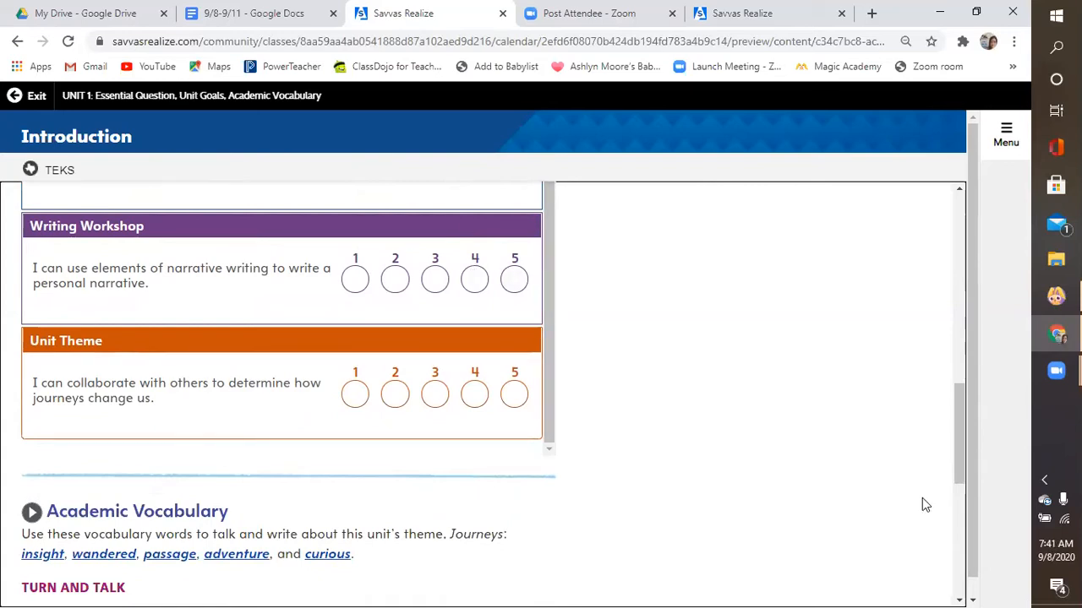
# Step: Scroll down to the Academic Vocabulary Turn and Talk instructions and synonyms chart
pyautogui.scroll(-3)
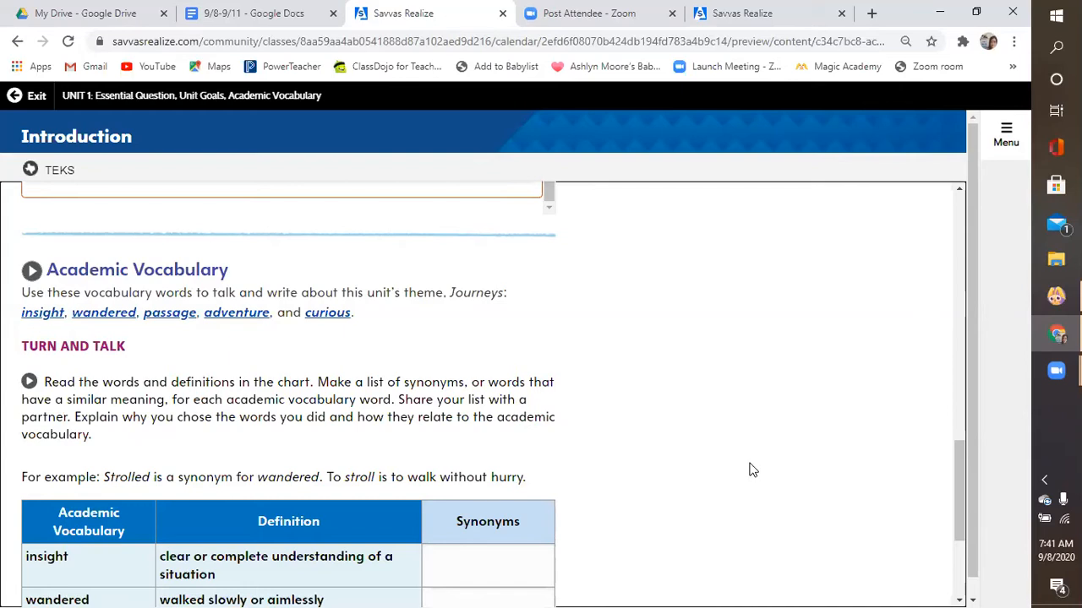
pyautogui.moveTo(314, 314)
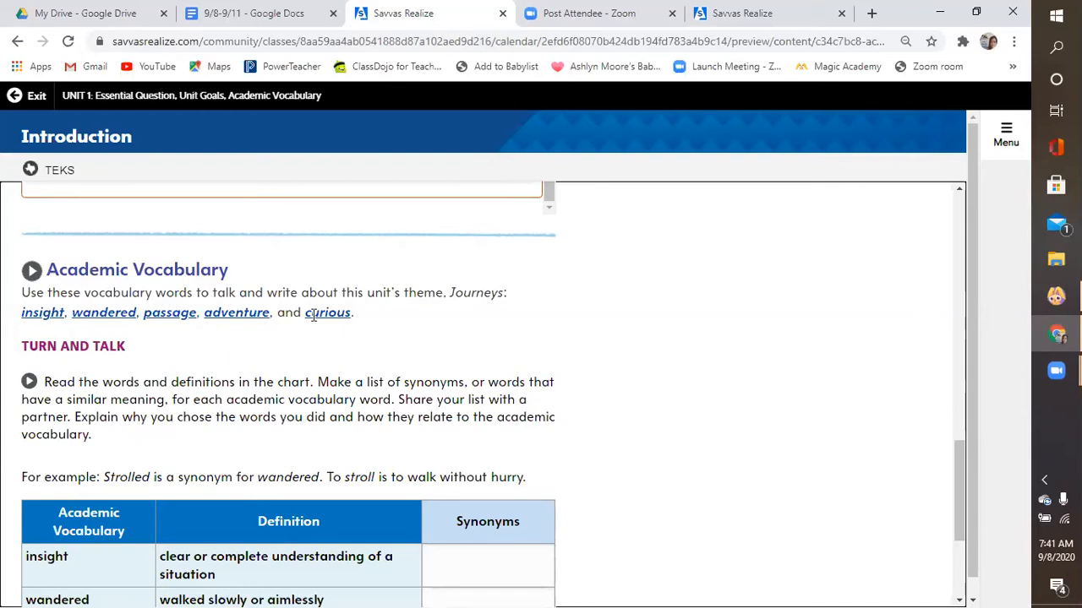
pyautogui.moveTo(567, 450)
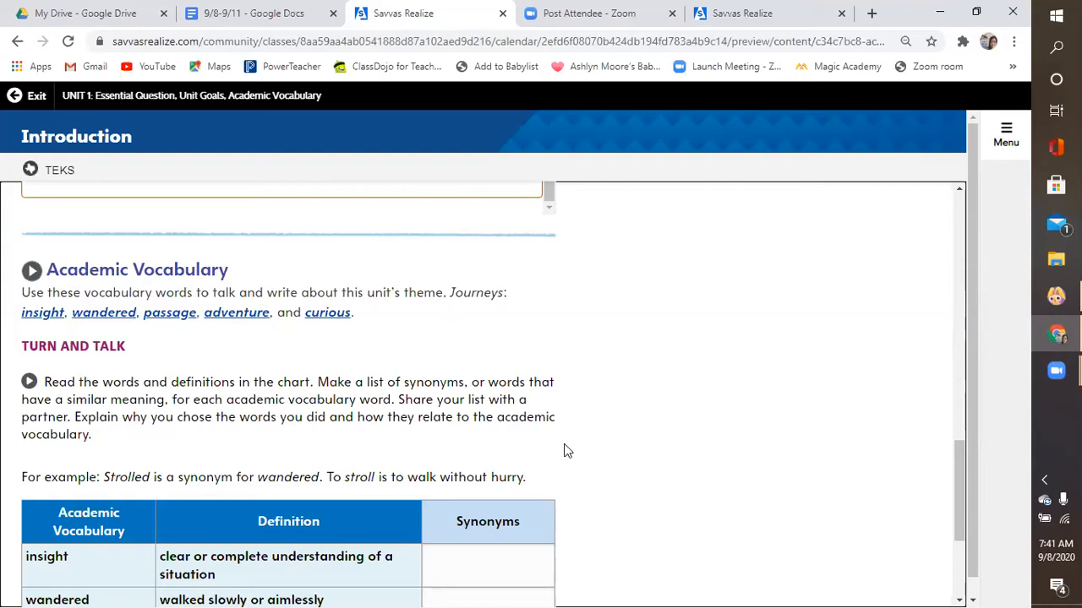
pyautogui.scroll(-3)
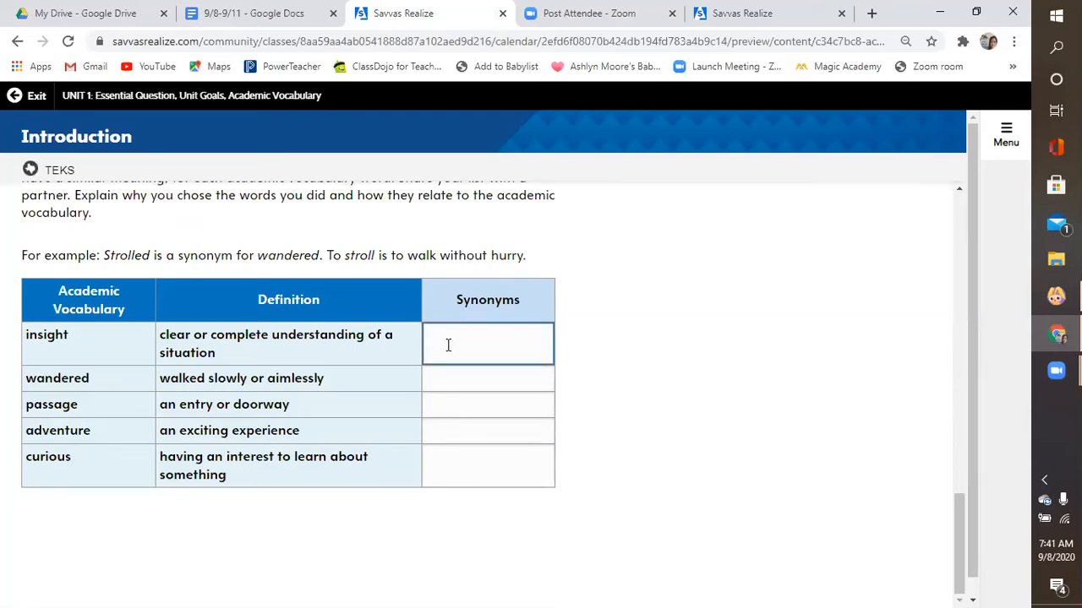
# Step: Activate the empty Synonyms cell beside 'insight' in the vocabulary chart
pyautogui.click(487, 343)
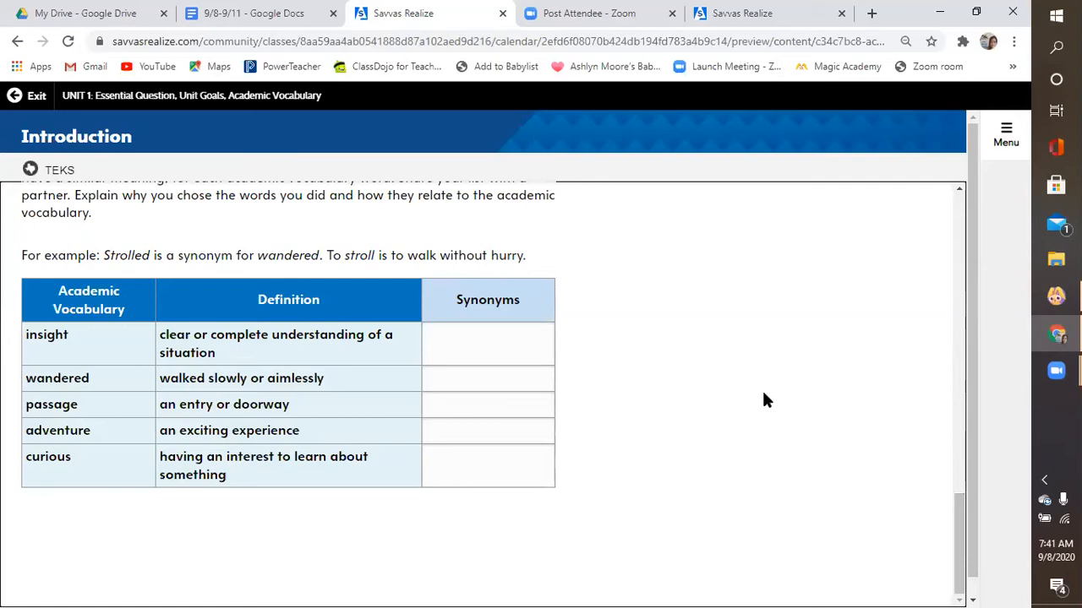
pyautogui.moveTo(690, 155)
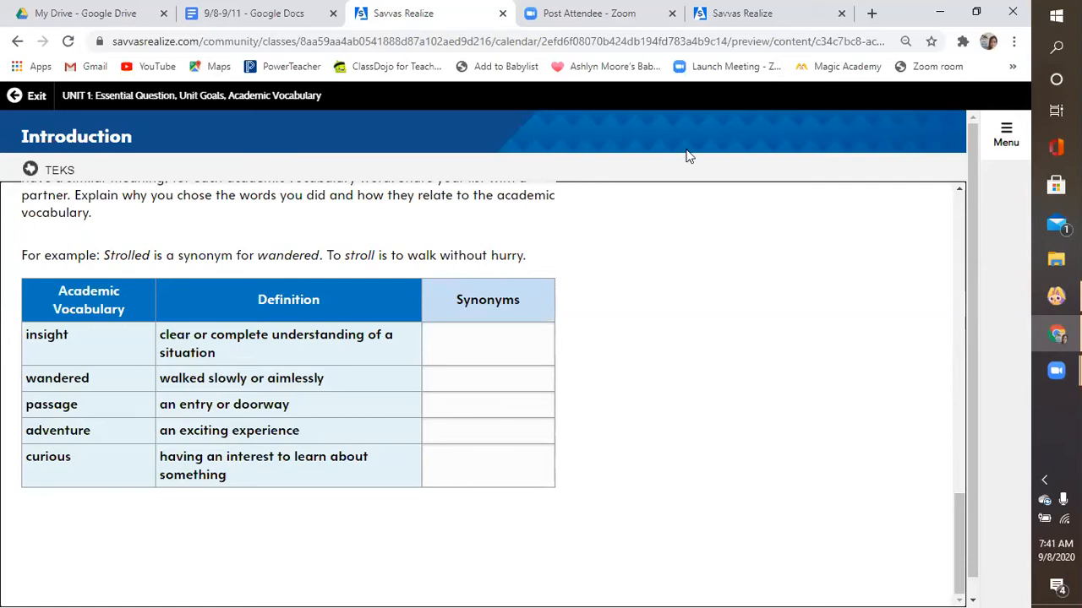
pyautogui.moveTo(876, 196)
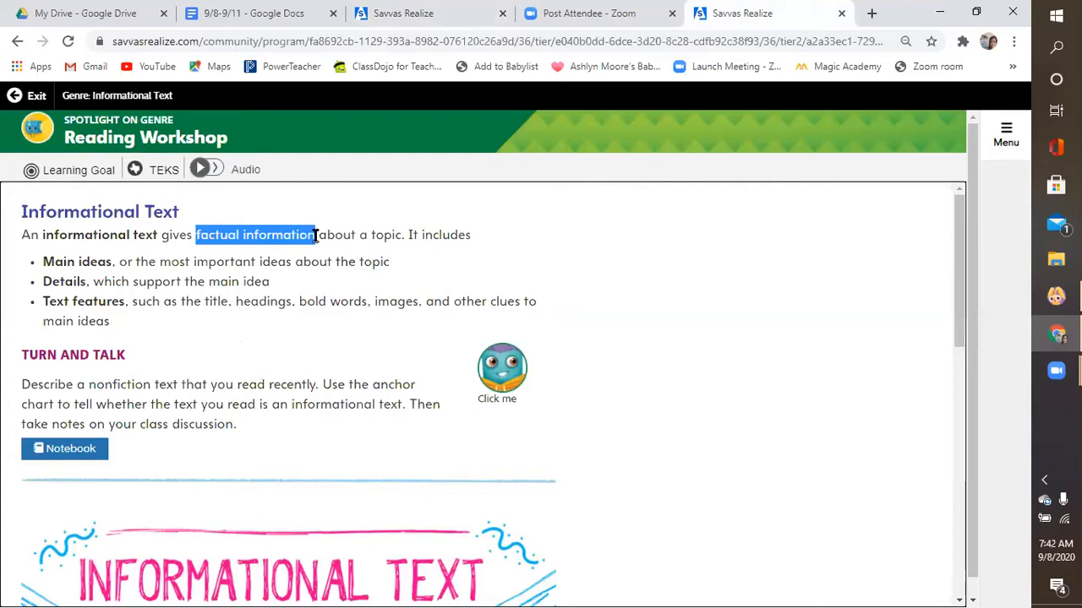
# Step: Select the factual-information phrase and 'Main ideas', dismissing the annotation popup without marking
pyautogui.moveTo(313, 235); pyautogui.dragTo(419, 235)
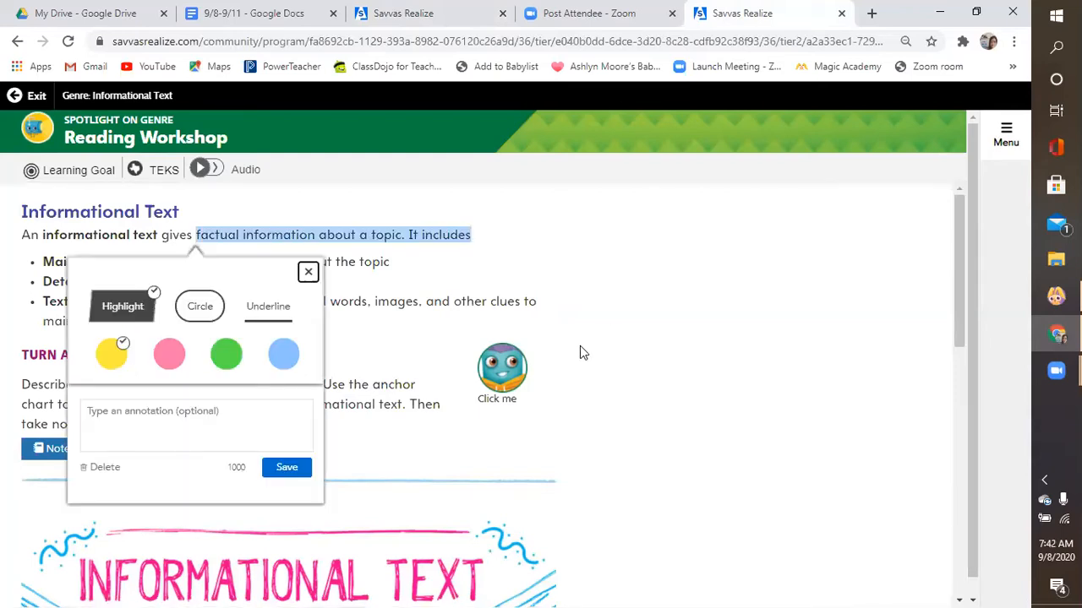
pyautogui.click(308, 272)
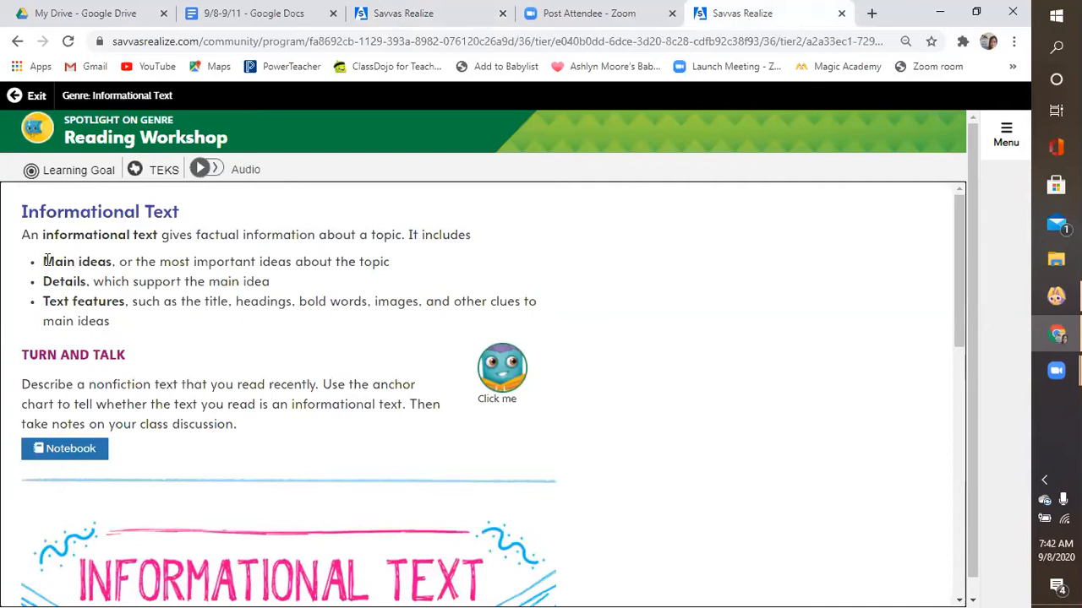
pyautogui.doubleClick(78, 261)
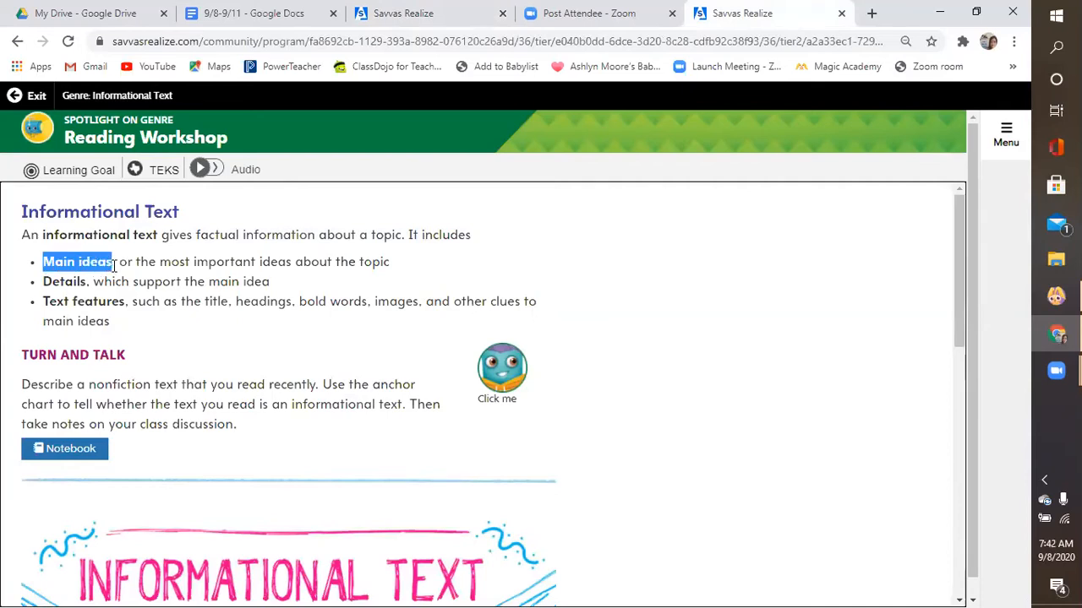
pyautogui.click(76, 260)
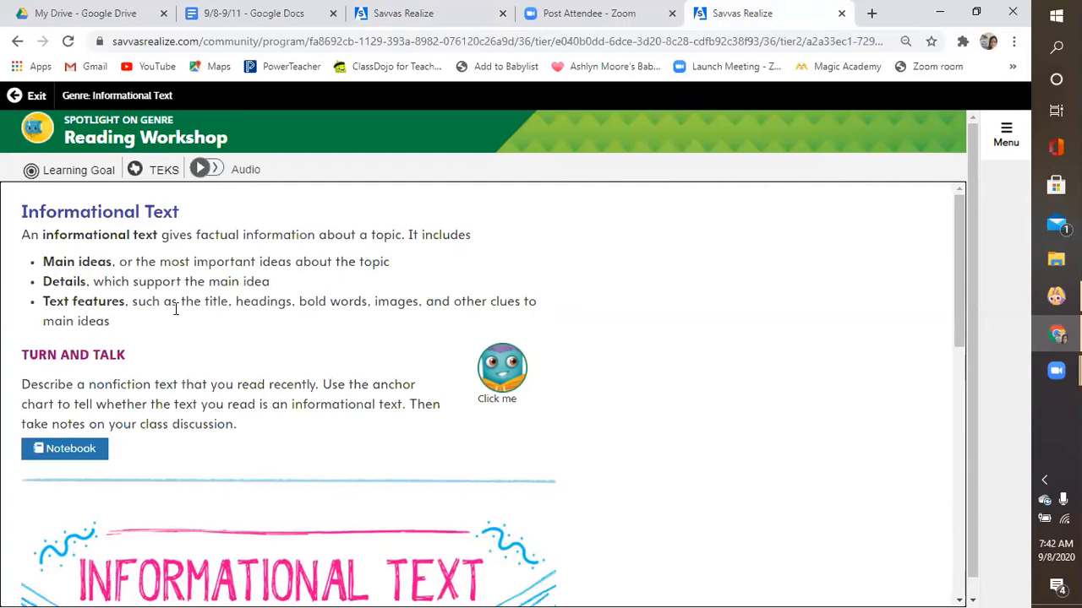
pyautogui.moveTo(206, 305)
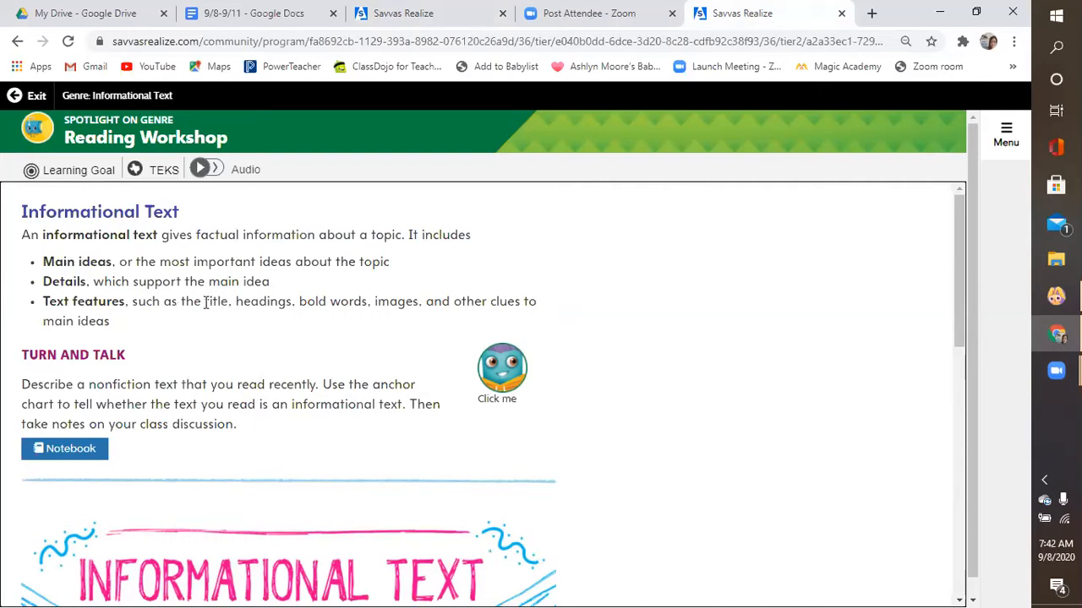
# Step: Select 'title and headings', images, and 'other clues to main ideas', closing the annotation options unsaved
pyautogui.doubleClick(216, 301)
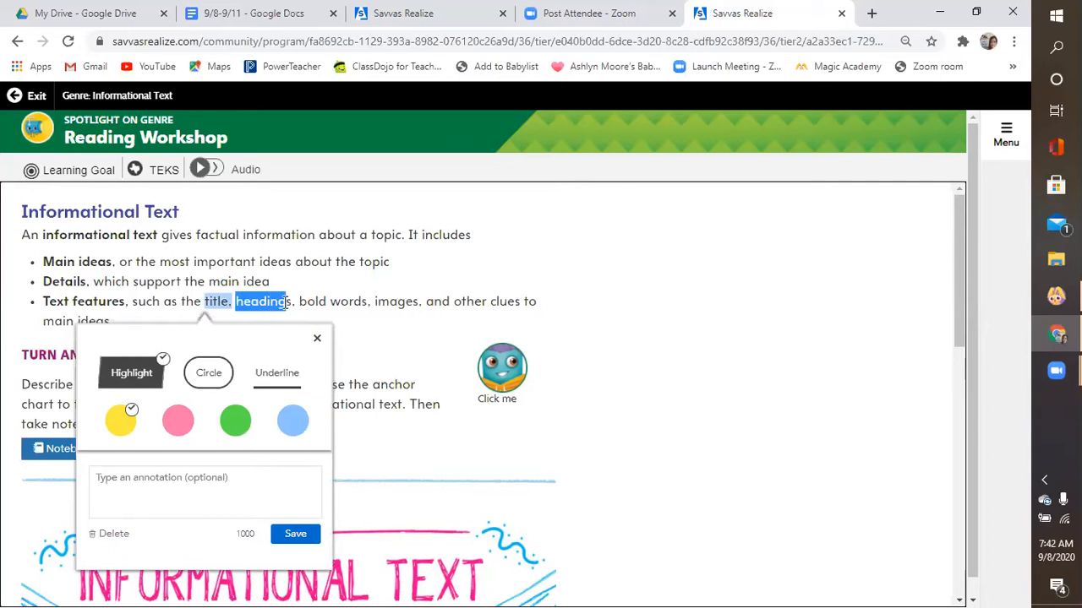
pyautogui.click(318, 338)
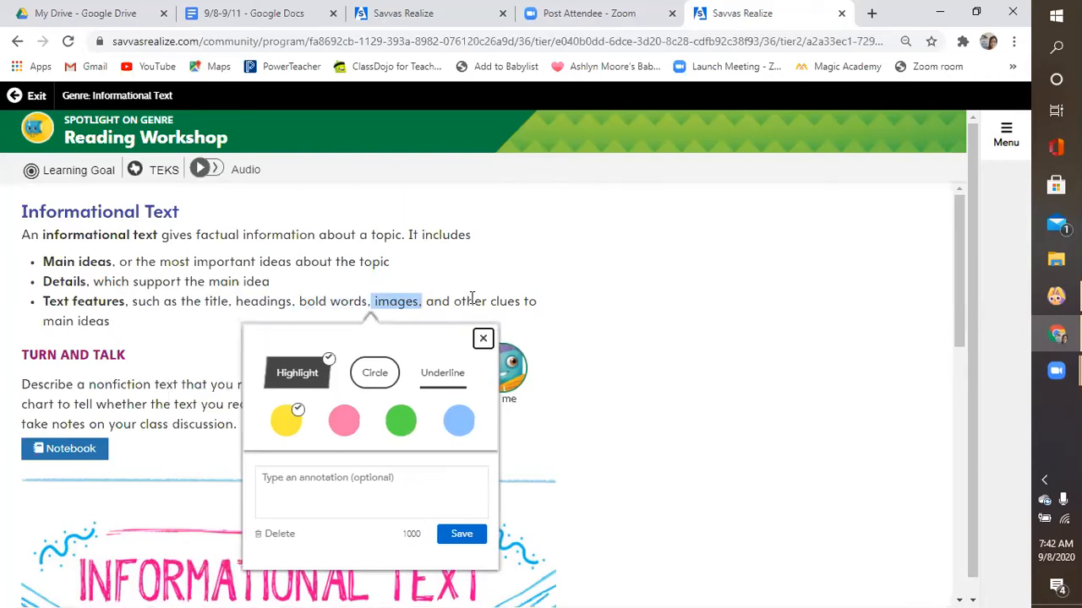
pyautogui.click(484, 339)
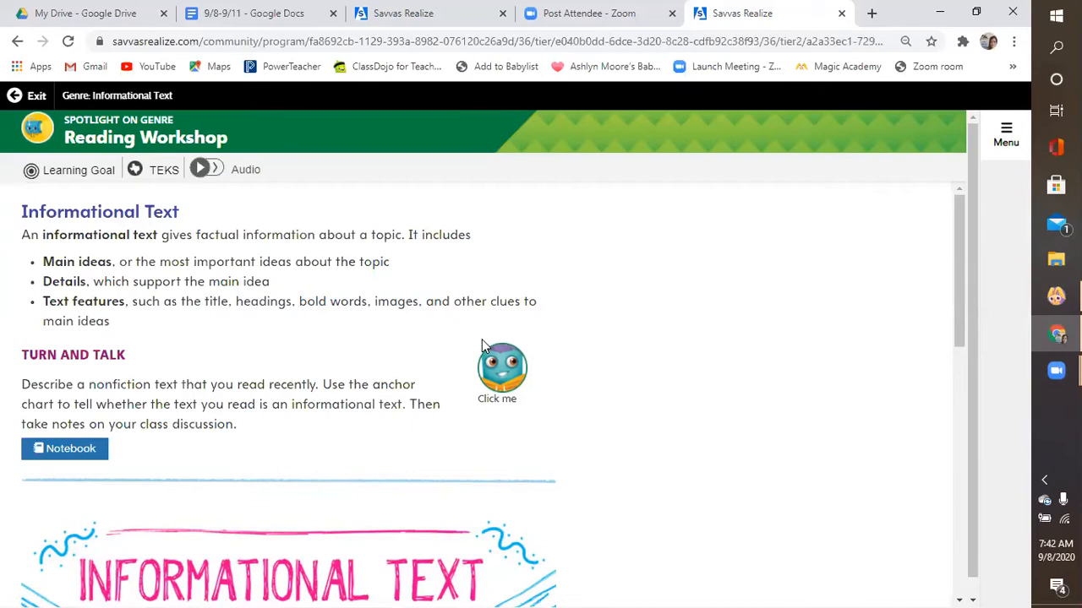
pyautogui.moveTo(436, 295)
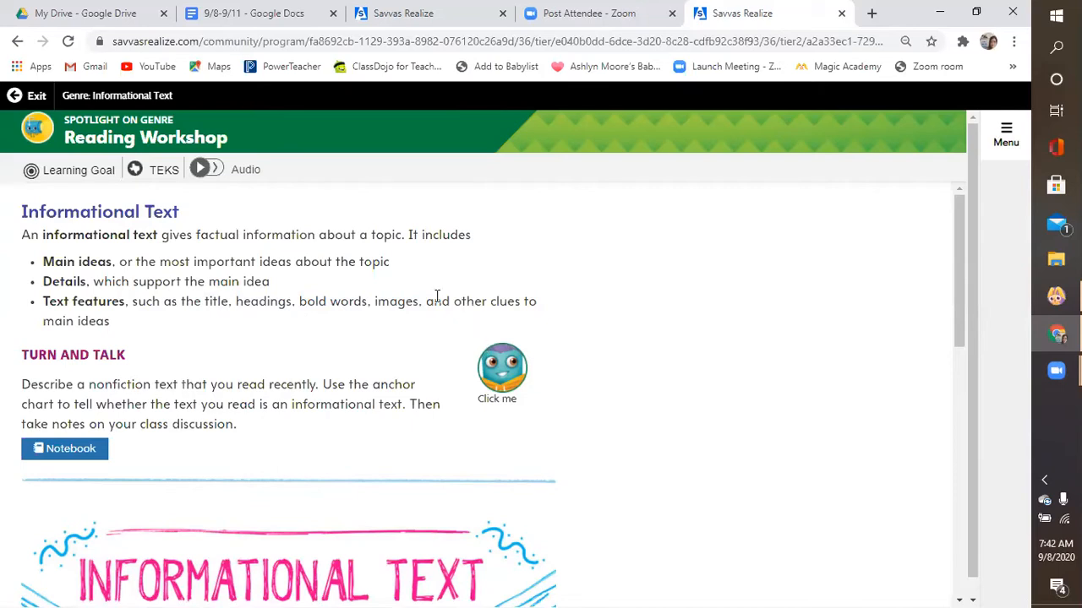
pyautogui.moveTo(453, 301); pyautogui.dragTo(109, 321)
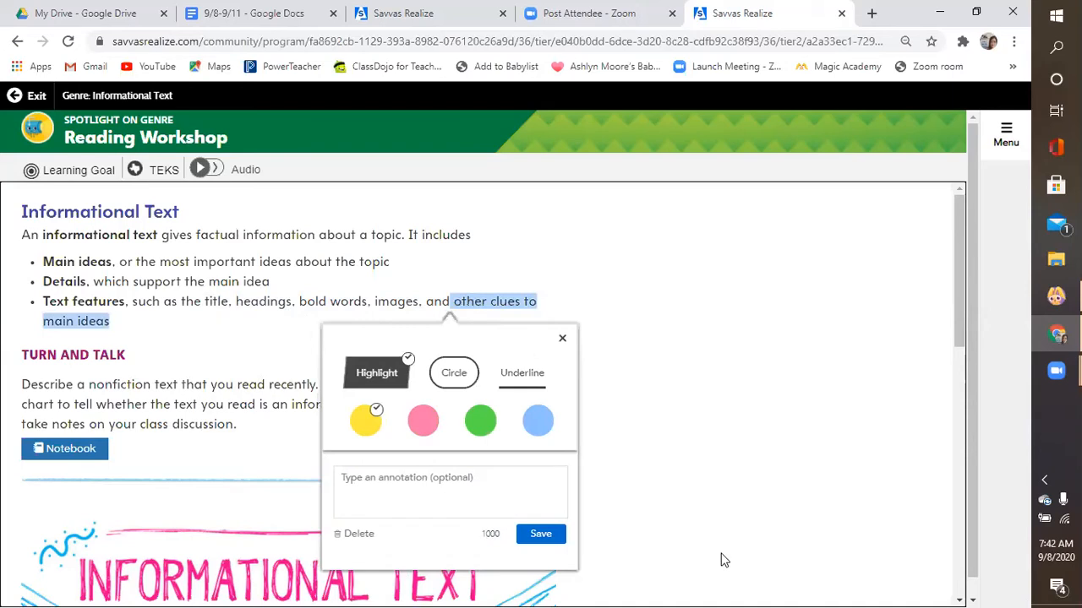
pyautogui.click(561, 338)
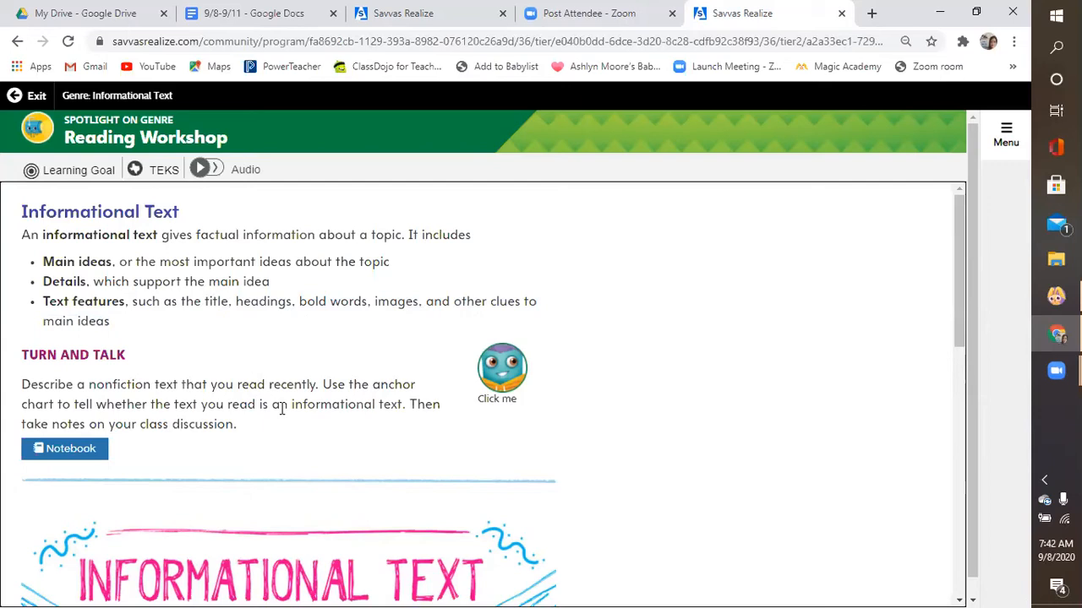
pyautogui.moveTo(188, 399)
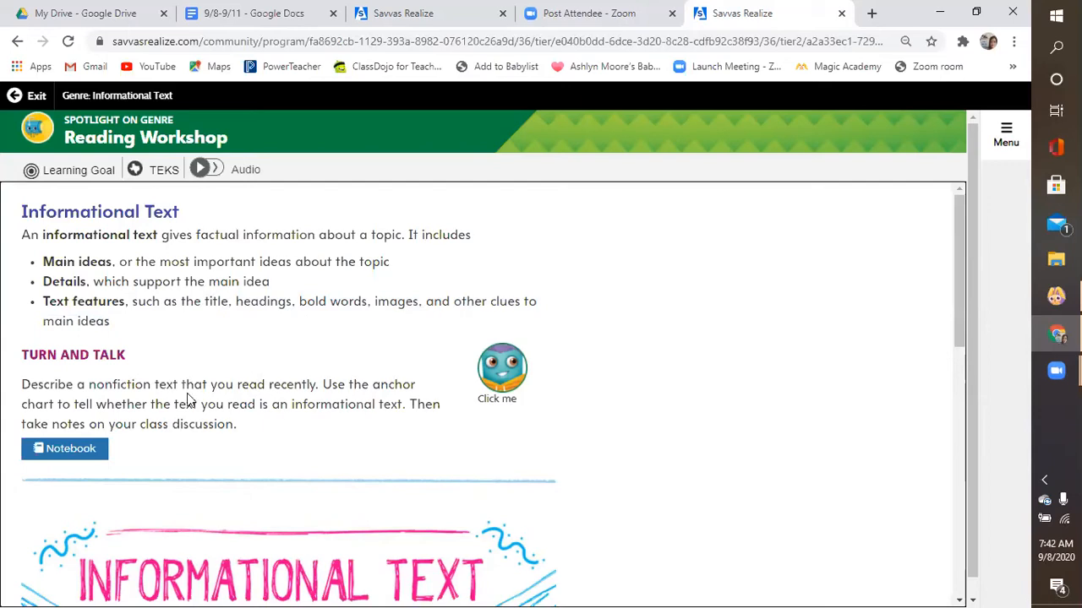
pyautogui.moveTo(453, 419)
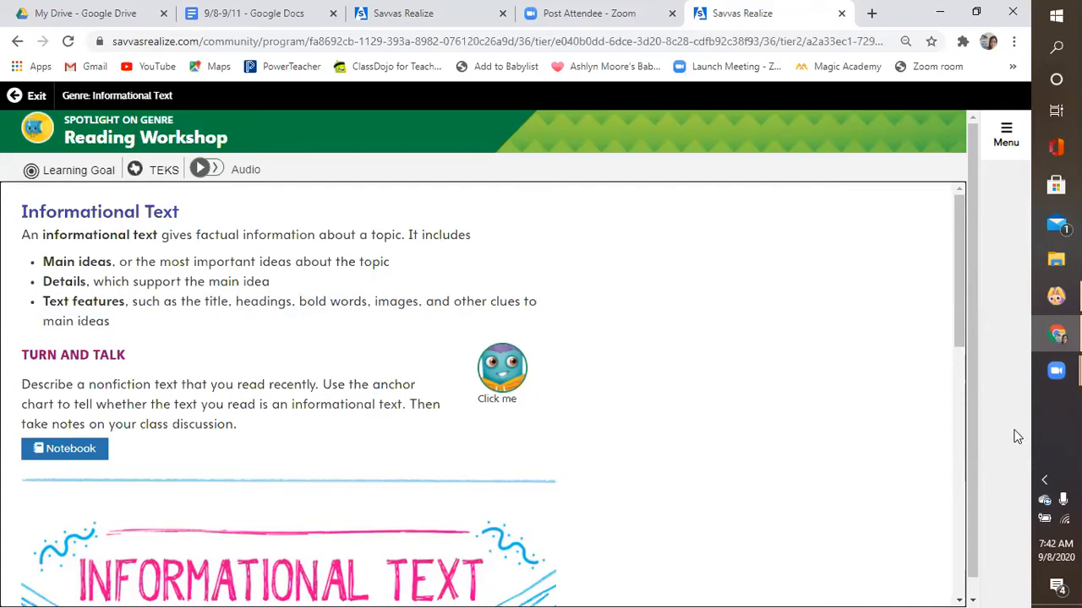
pyautogui.moveTo(649, 437)
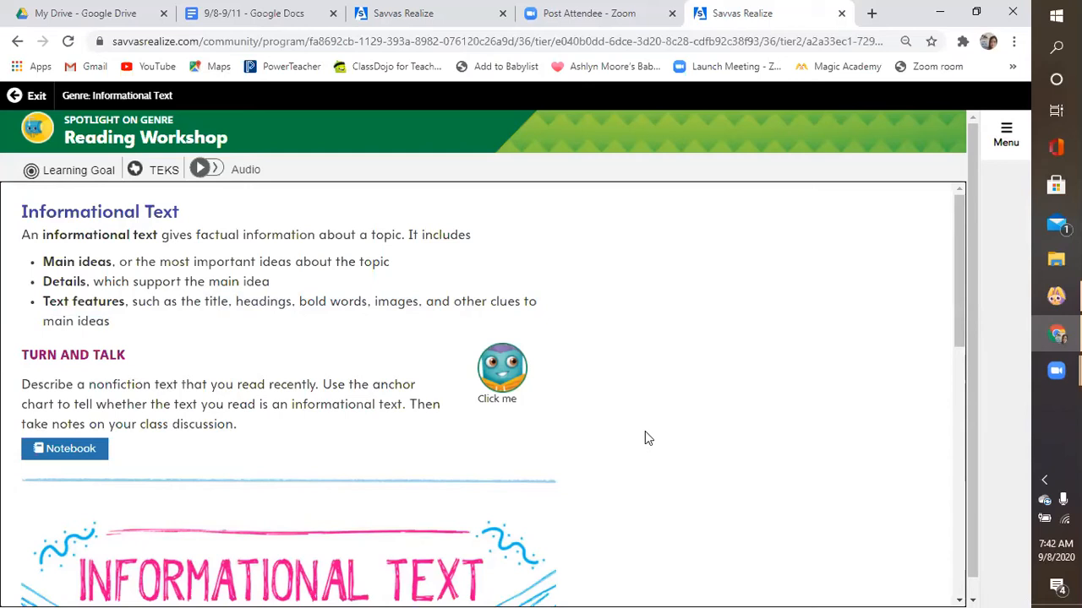
pyautogui.moveTo(60, 404); pyautogui.dragTo(250, 404)
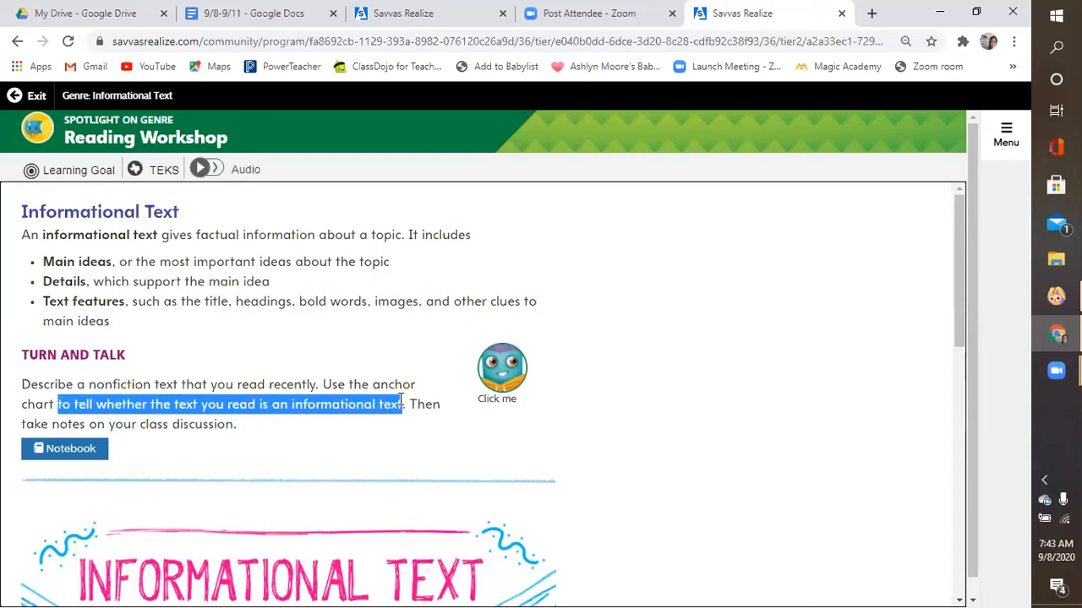
pyautogui.moveTo(402, 404); pyautogui.dragTo(237, 424)
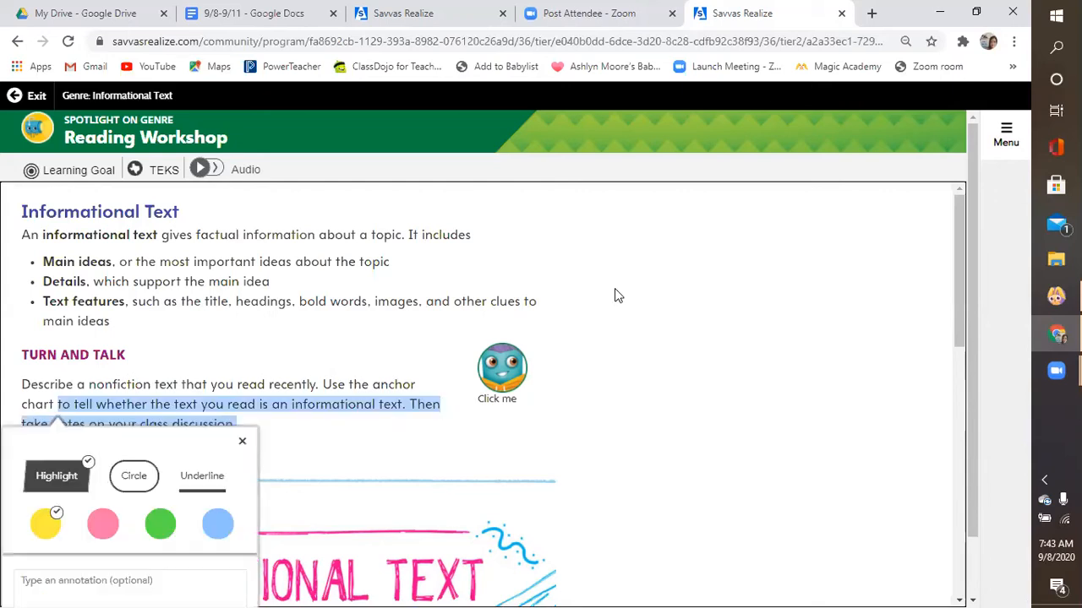
pyautogui.click(244, 439)
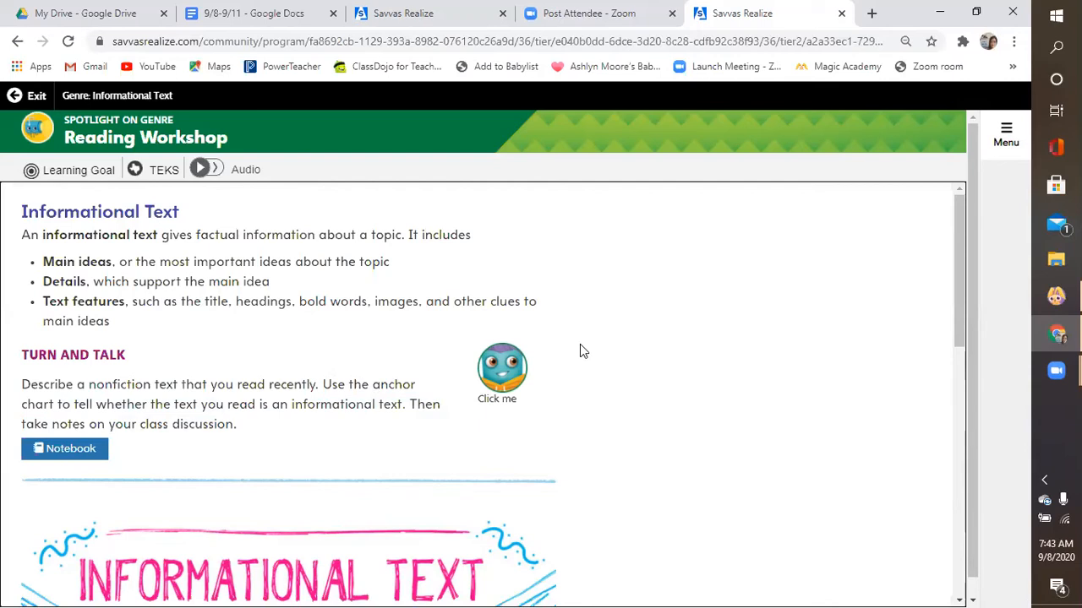
# Step: Scroll through the Informational Text Anchor Chart down to the four text structures list
pyautogui.scroll(-3)
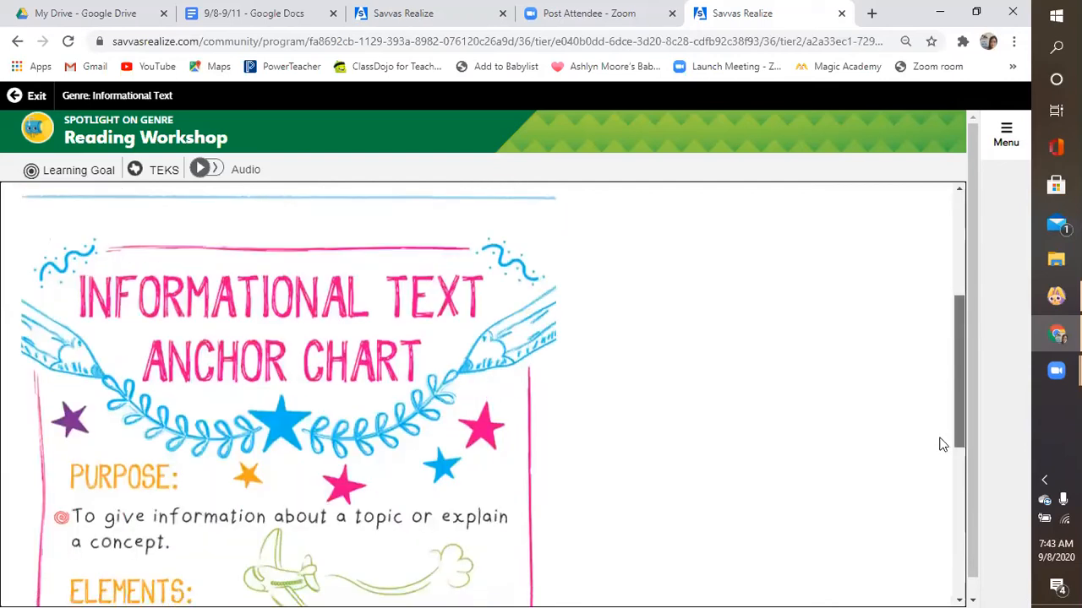
pyautogui.scroll(-3)
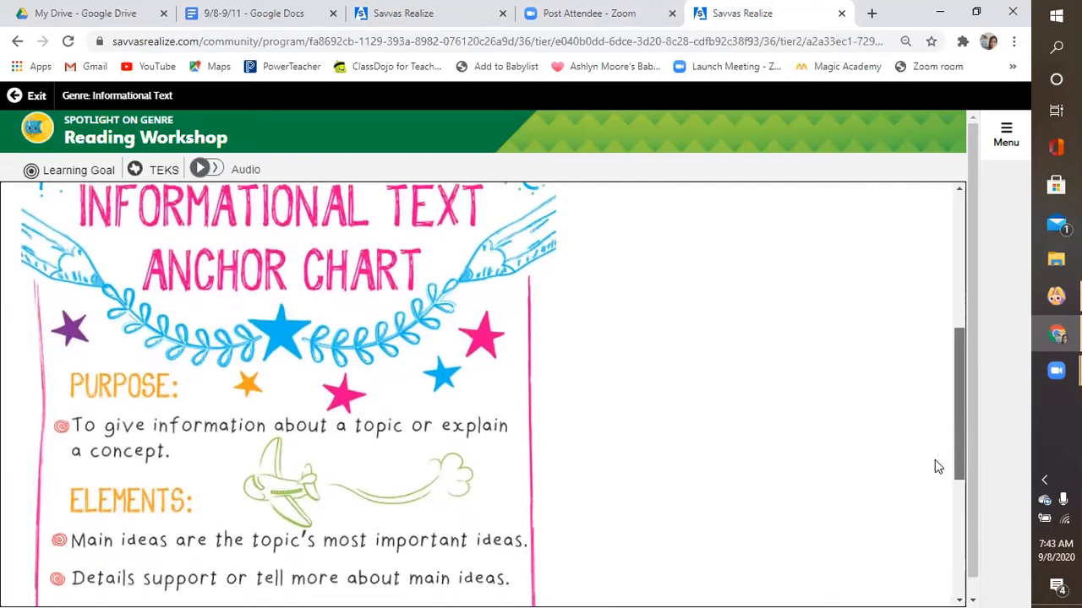
pyautogui.scroll(-3)
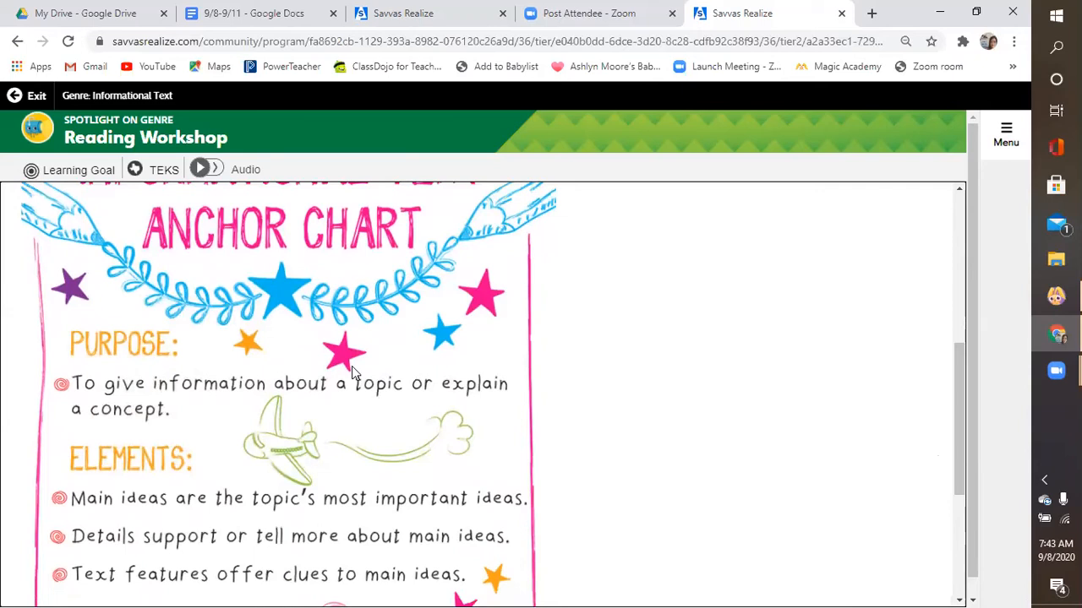
pyautogui.moveTo(1005, 358)
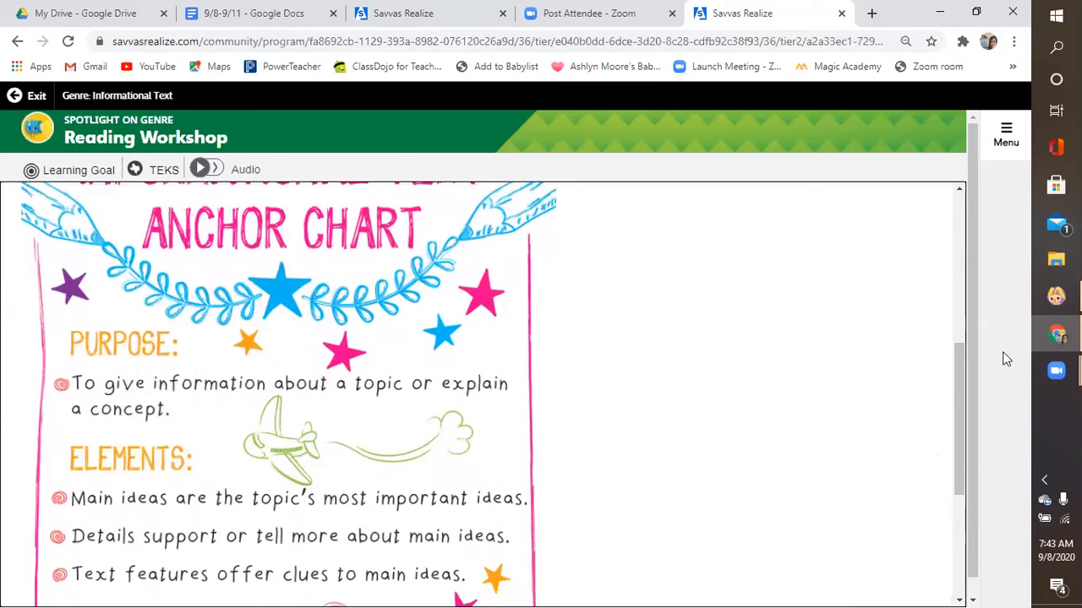
pyautogui.scroll(-3)
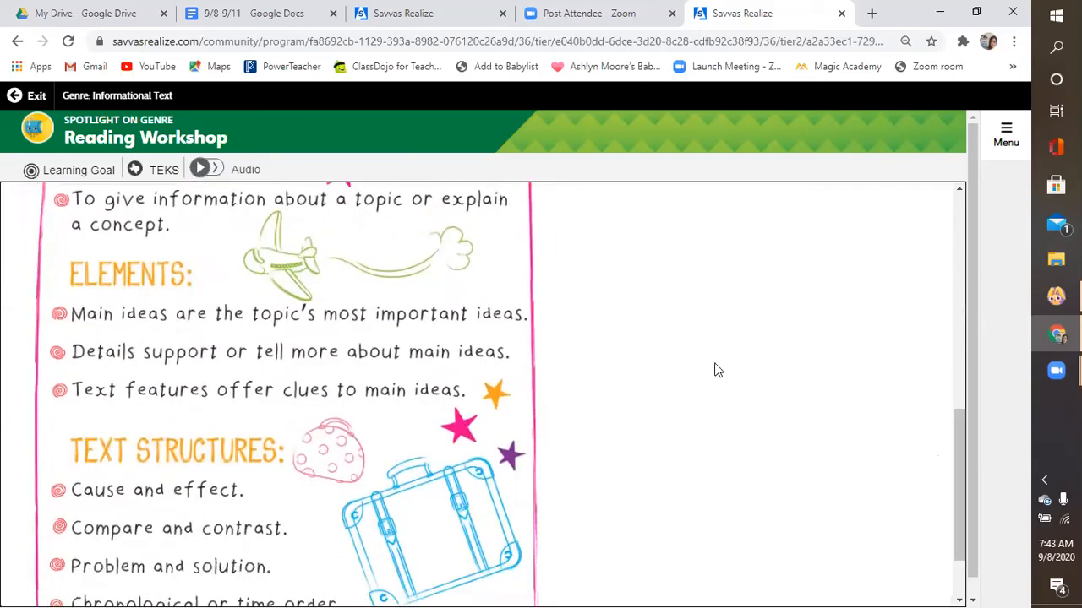
pyautogui.moveTo(456, 324)
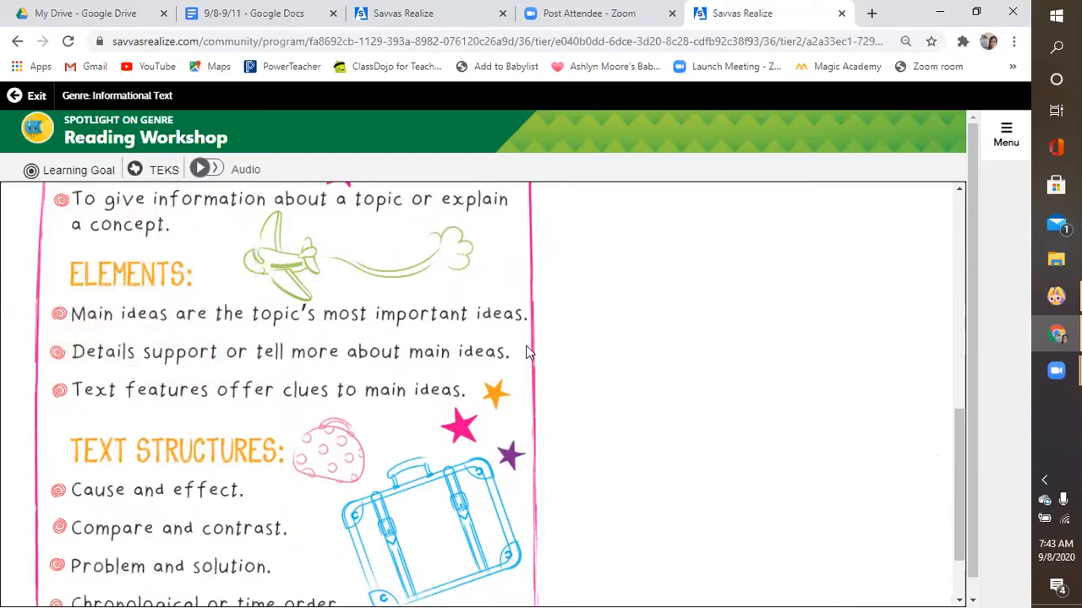
pyautogui.moveTo(392, 373)
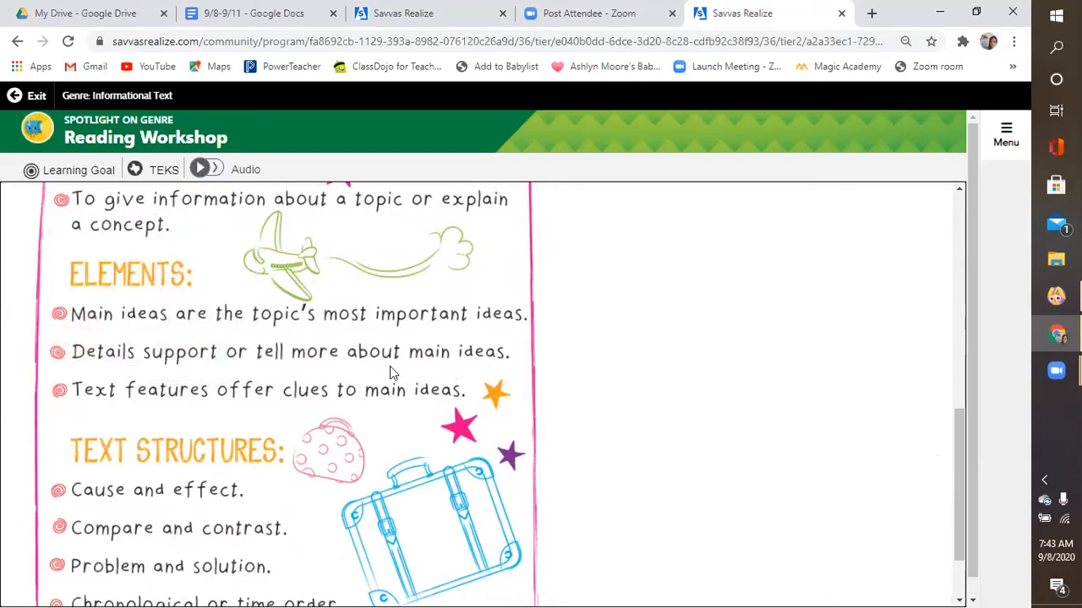
pyautogui.moveTo(210, 402)
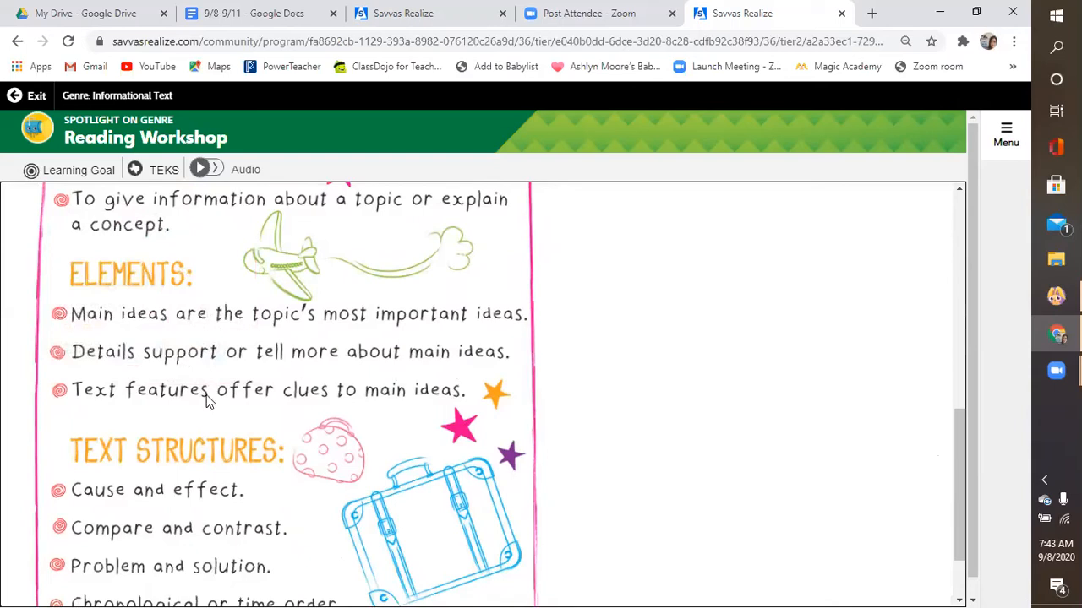
pyautogui.moveTo(213, 362)
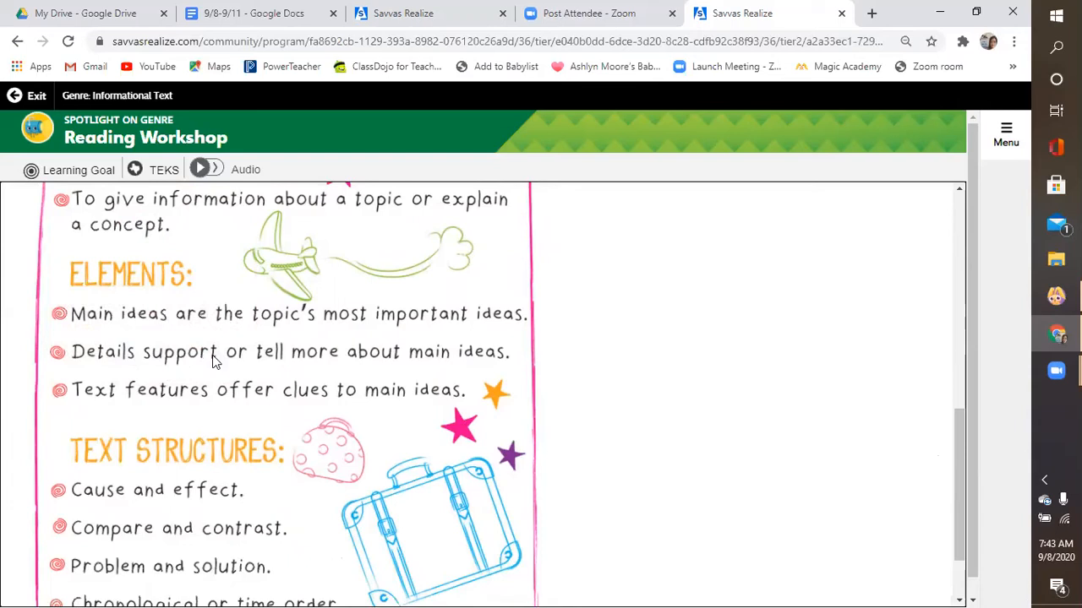
pyautogui.moveTo(533, 348)
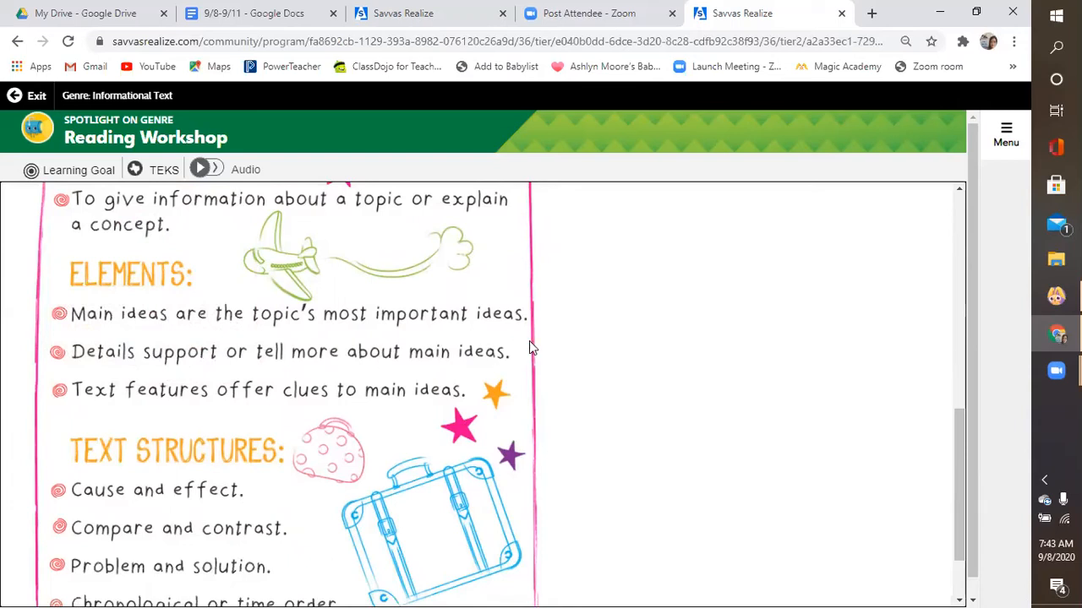
pyautogui.moveTo(1004, 426)
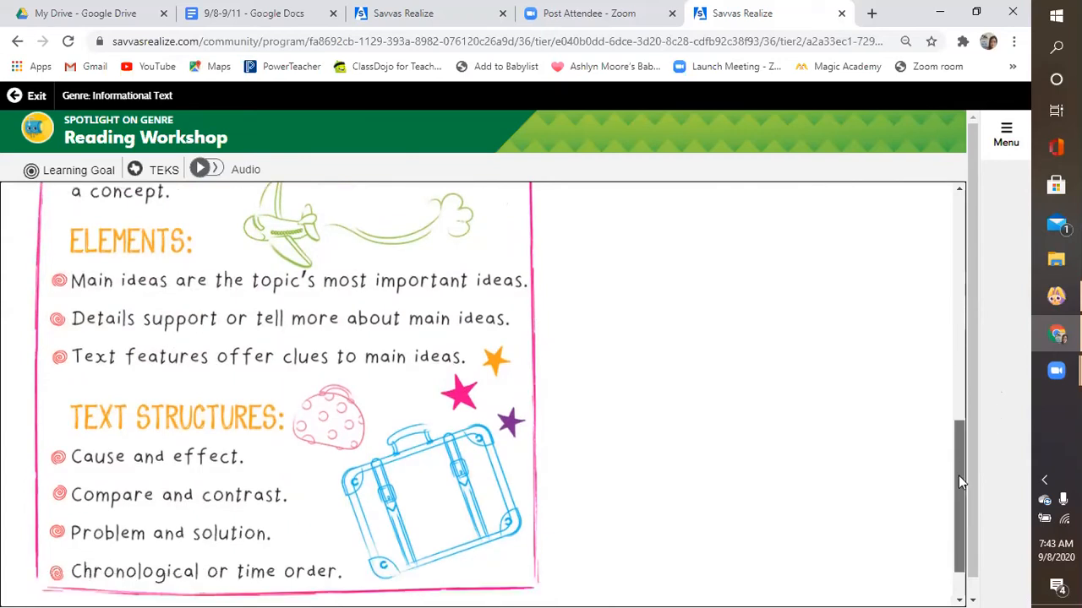
pyautogui.scroll(-3)
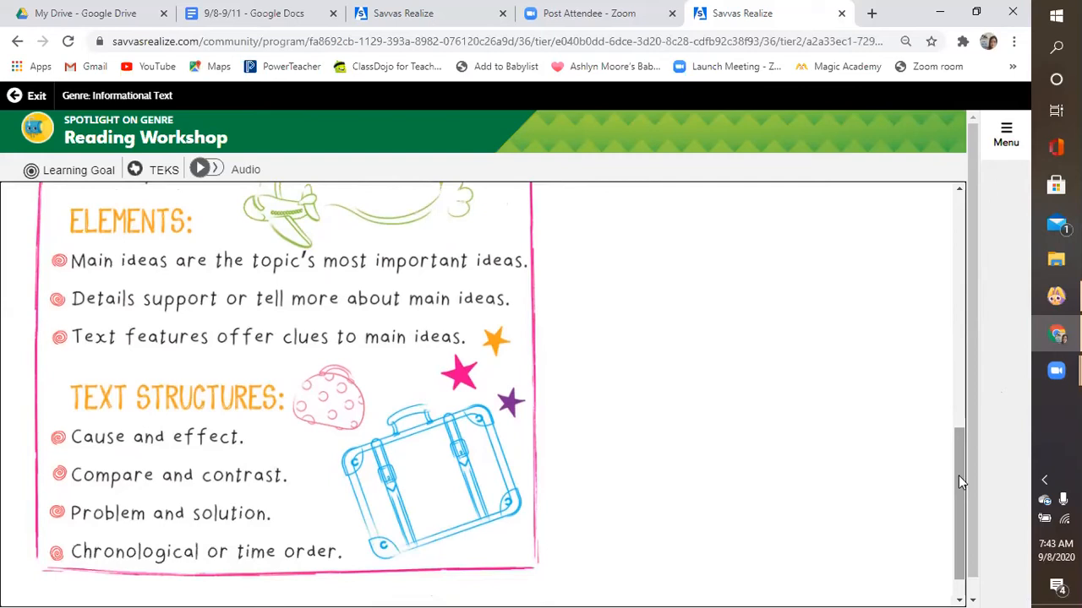
pyautogui.moveTo(769, 457)
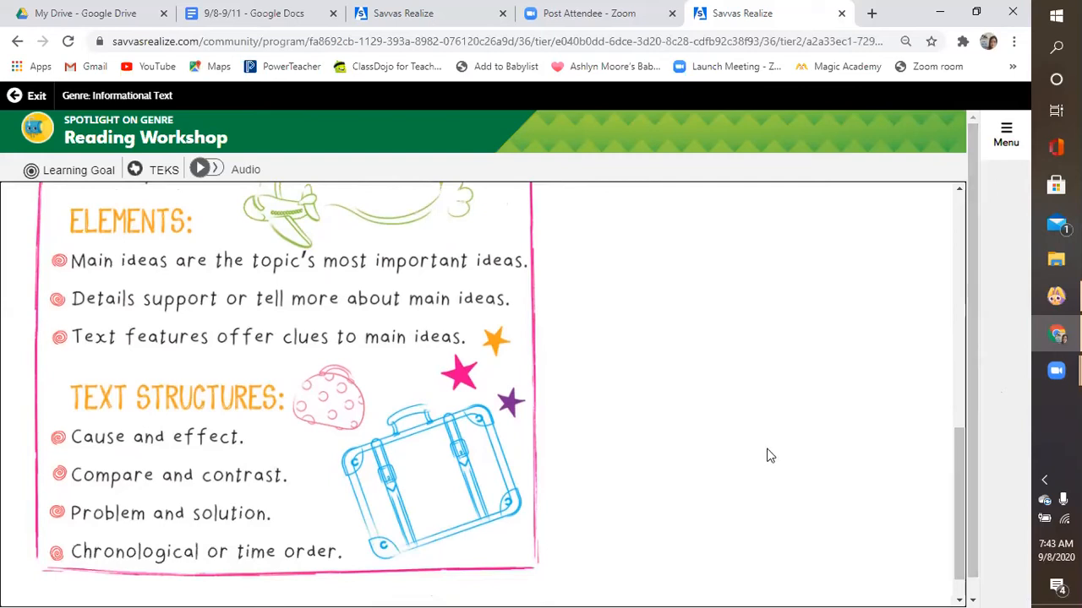
pyautogui.moveTo(528, 378)
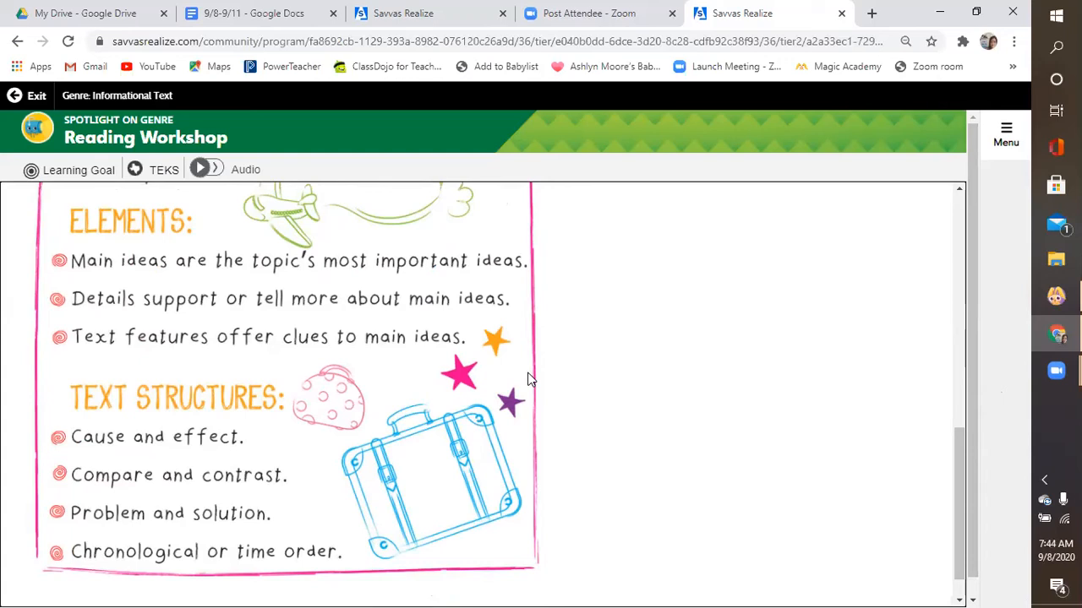
pyautogui.moveTo(558, 517)
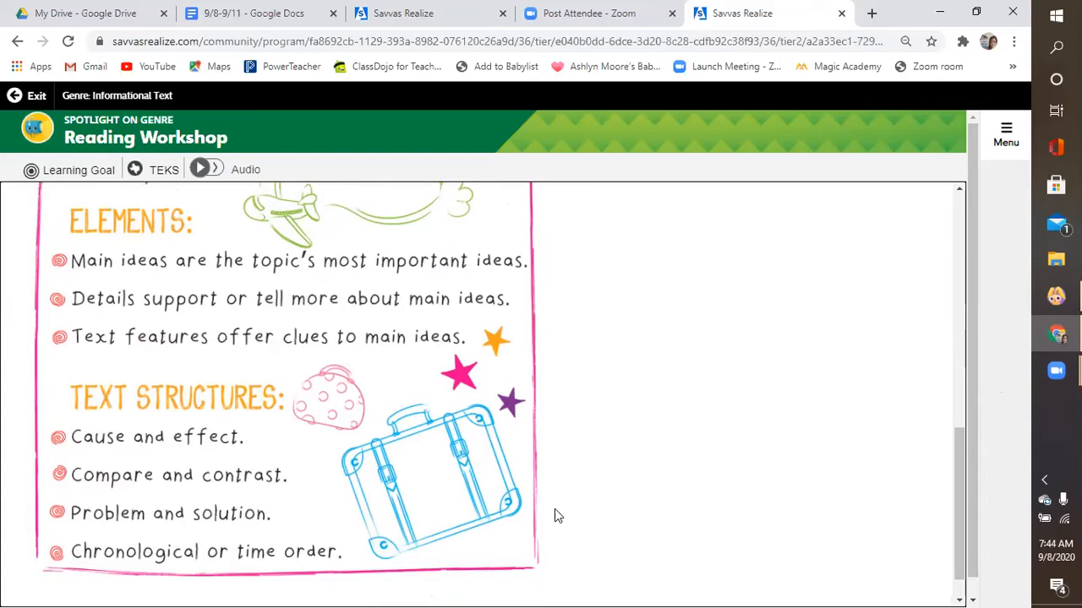
pyautogui.moveTo(75, 555)
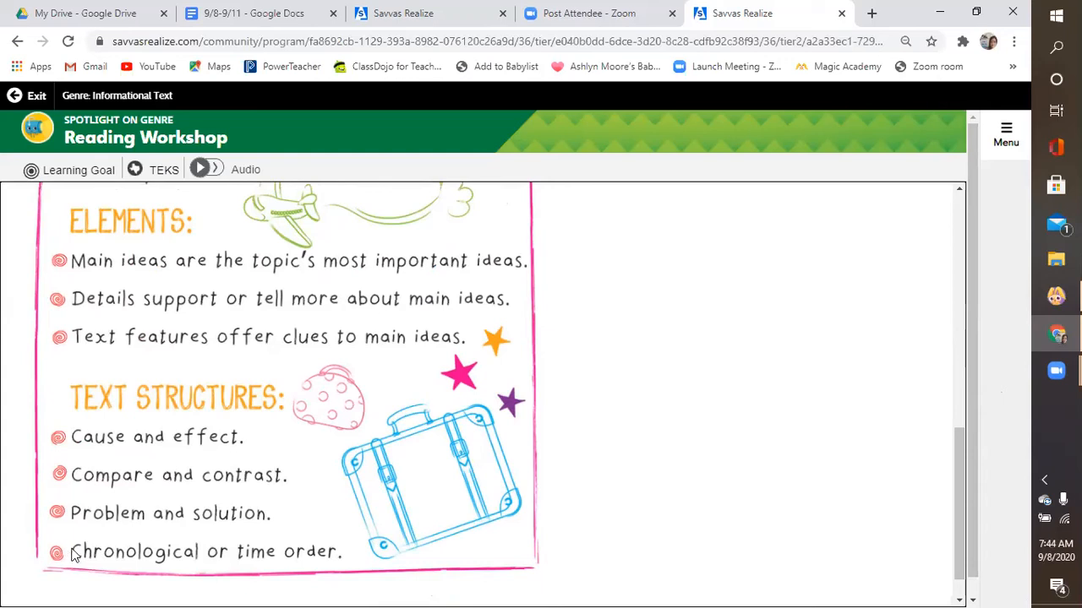
pyautogui.moveTo(84, 490)
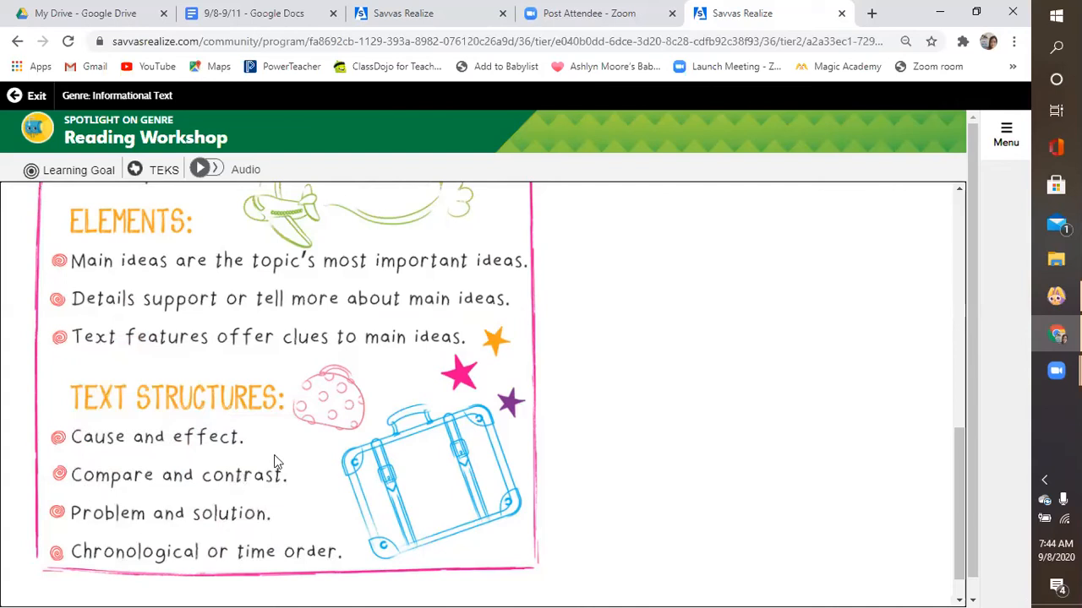
pyautogui.moveTo(346, 450)
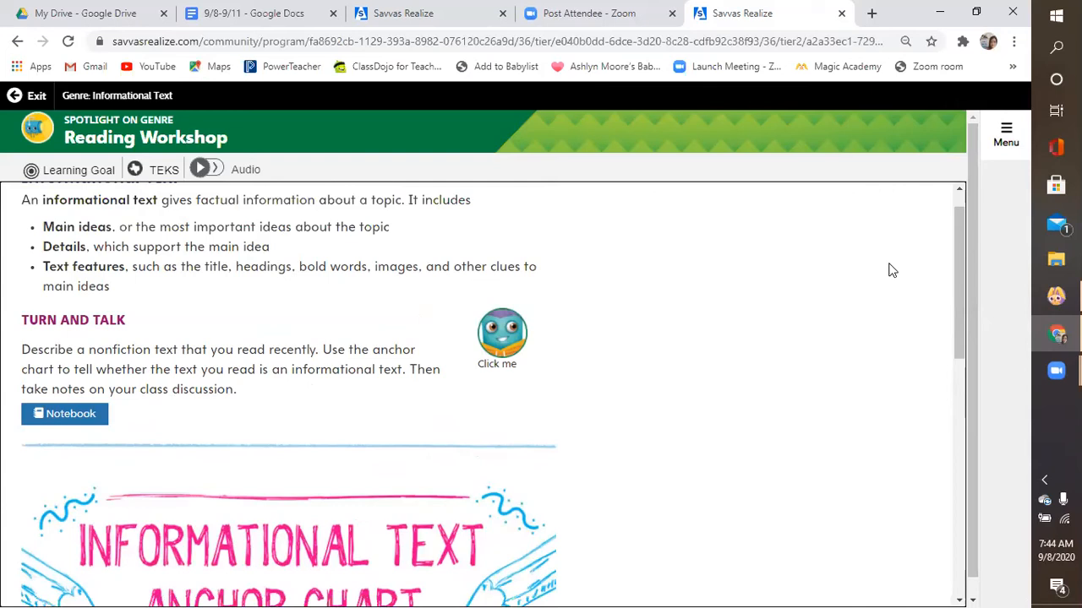
pyautogui.moveTo(271, 161)
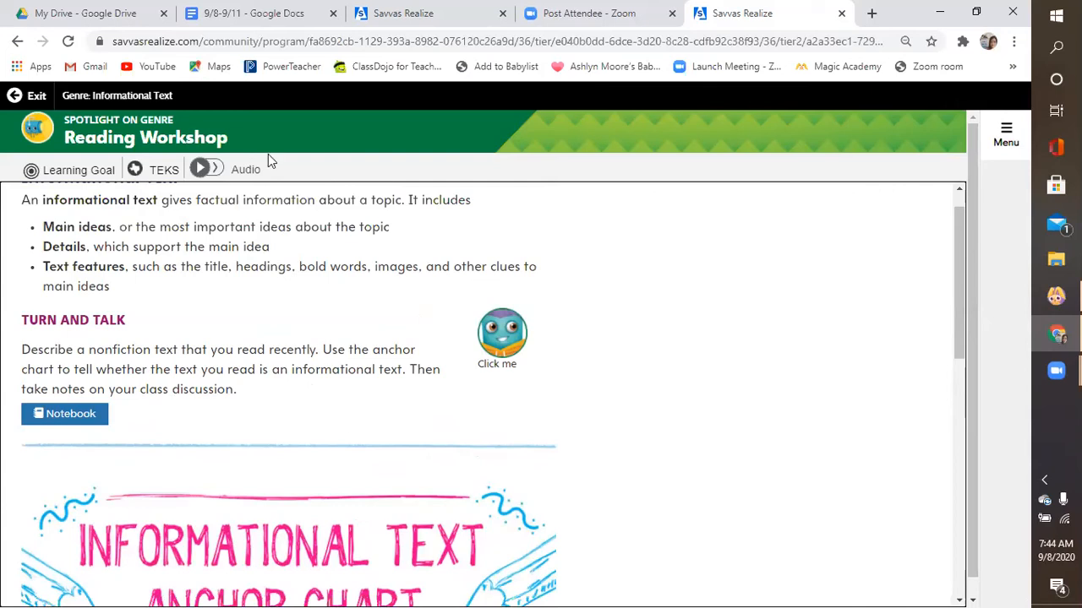